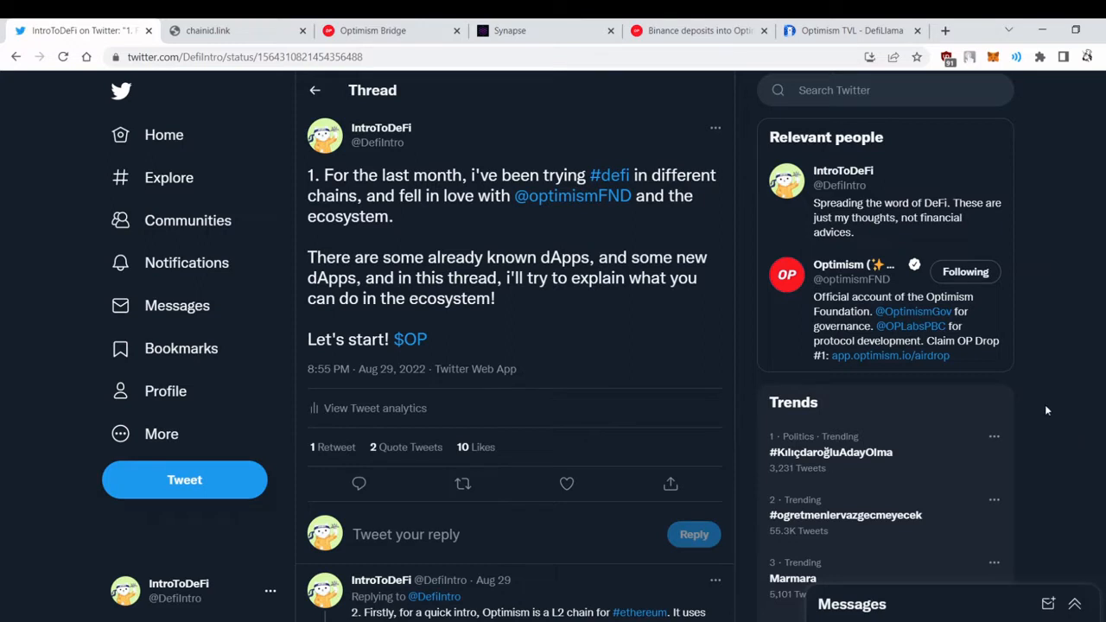
Add the Optimism network (chain ID 10) to MetaMask via chainid.link and approve the request.
{"action": "left_click", "coordinate": [233, 30]}
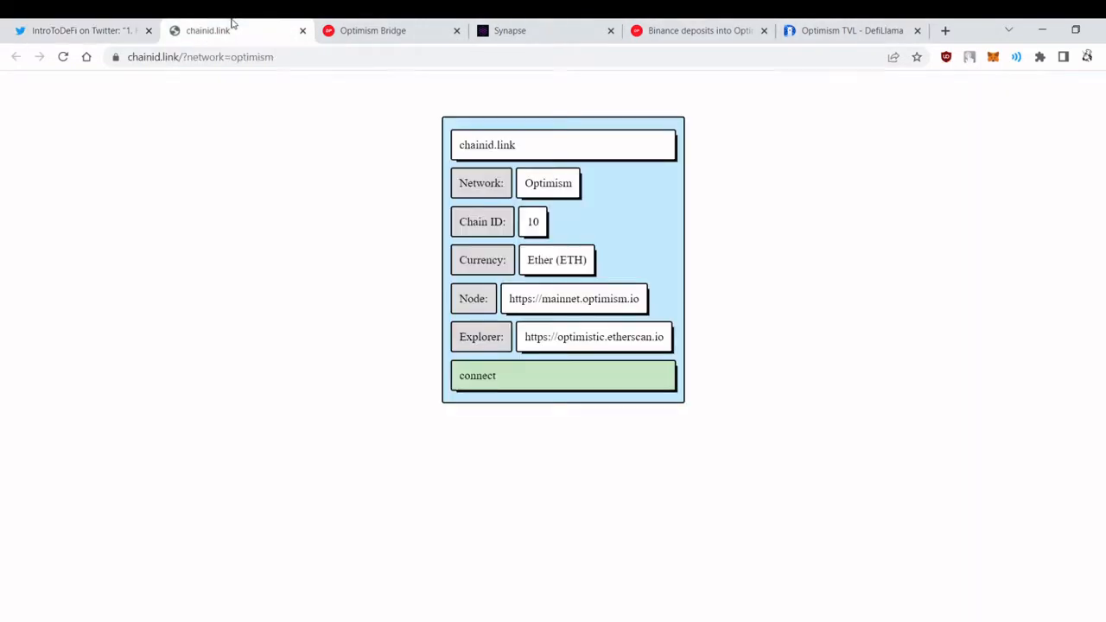
{"action": "mouse_move", "coordinate": [199, 408]}
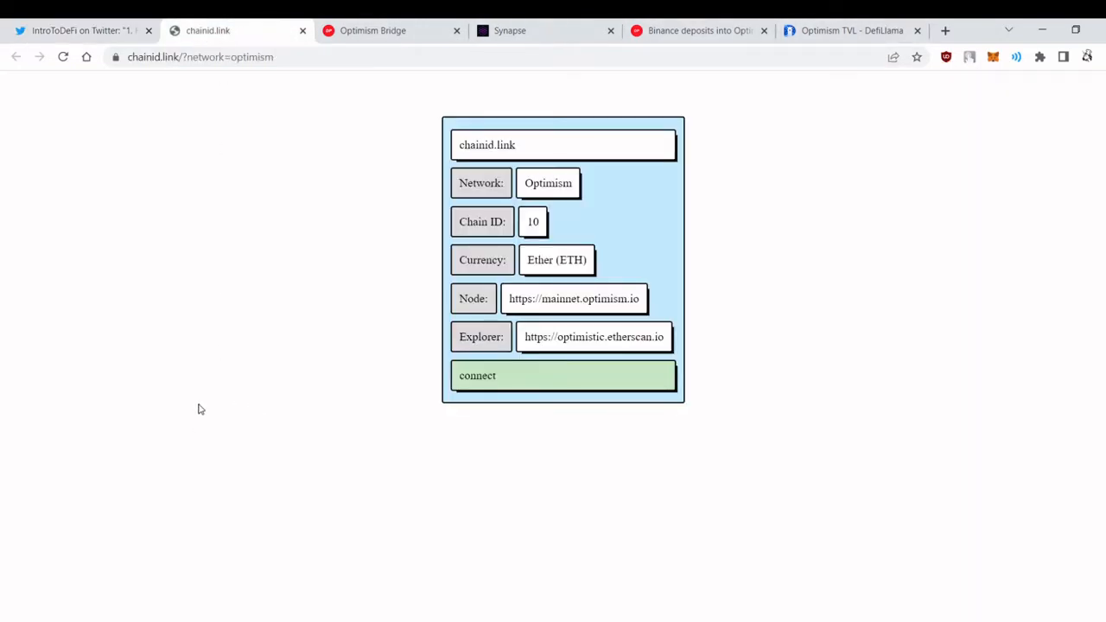
{"action": "mouse_move", "coordinate": [152, 196]}
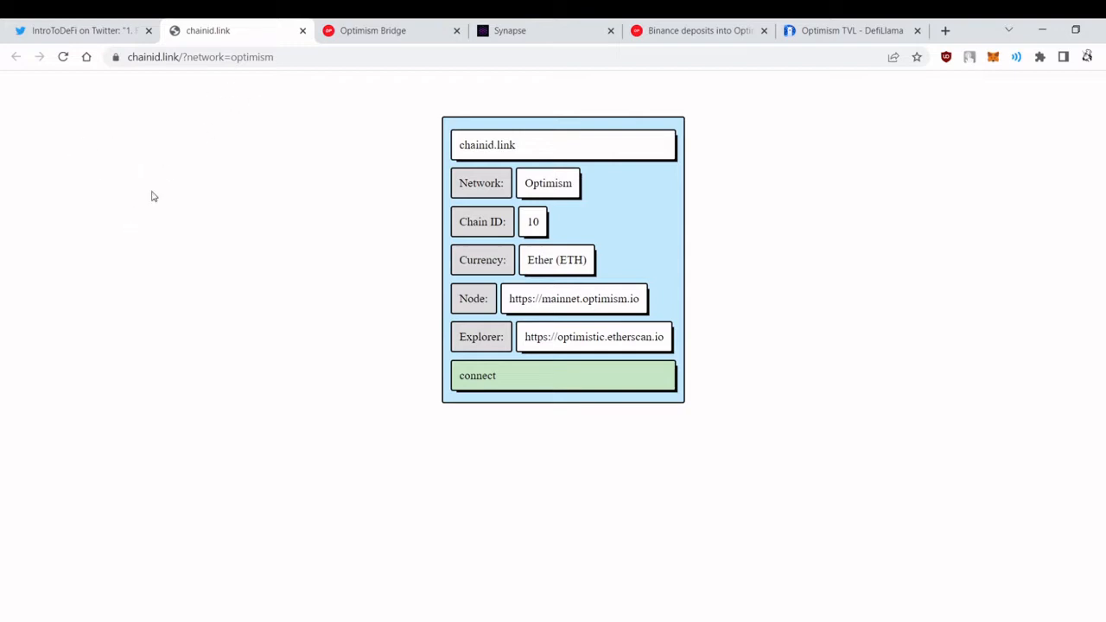
{"action": "mouse_move", "coordinate": [501, 378]}
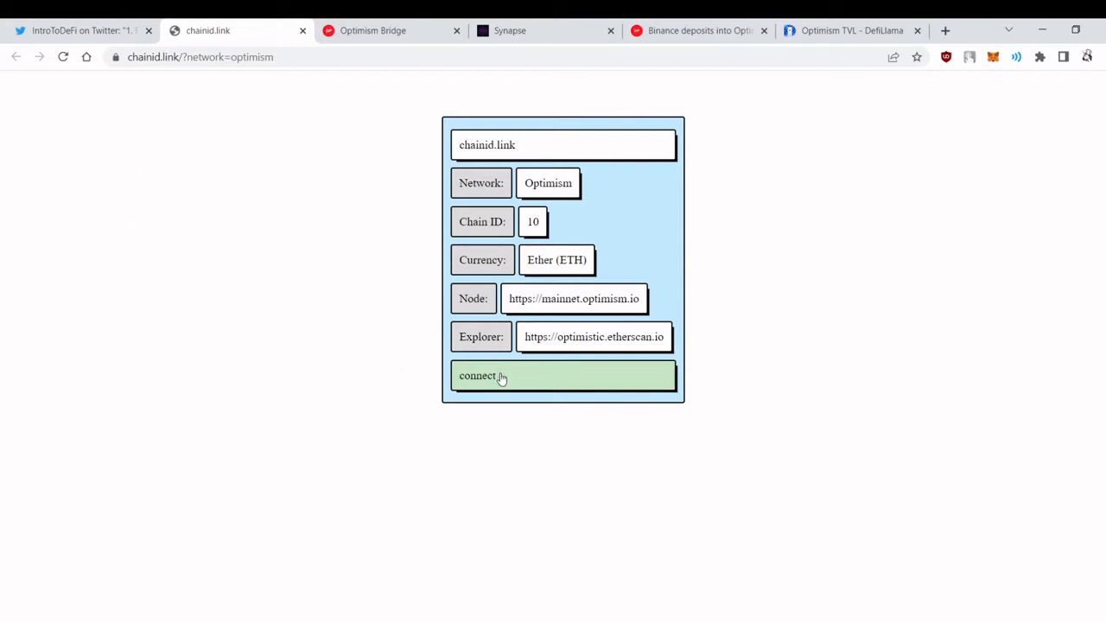
{"action": "left_click", "coordinate": [563, 375]}
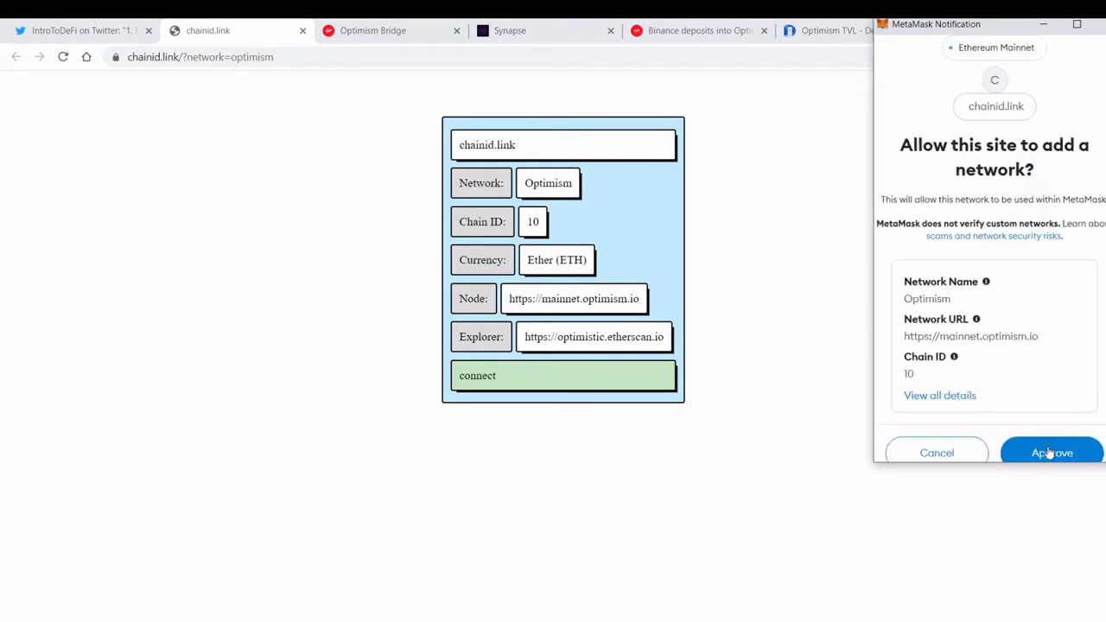
{"action": "left_click", "coordinate": [1051, 452]}
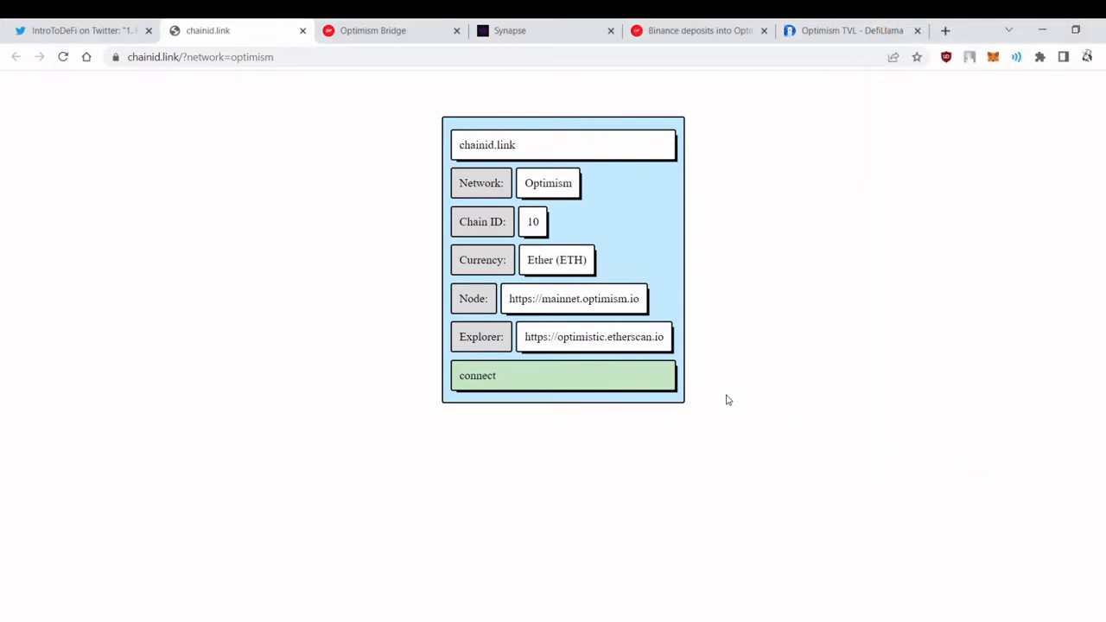
{"action": "mouse_move", "coordinate": [466, 87]}
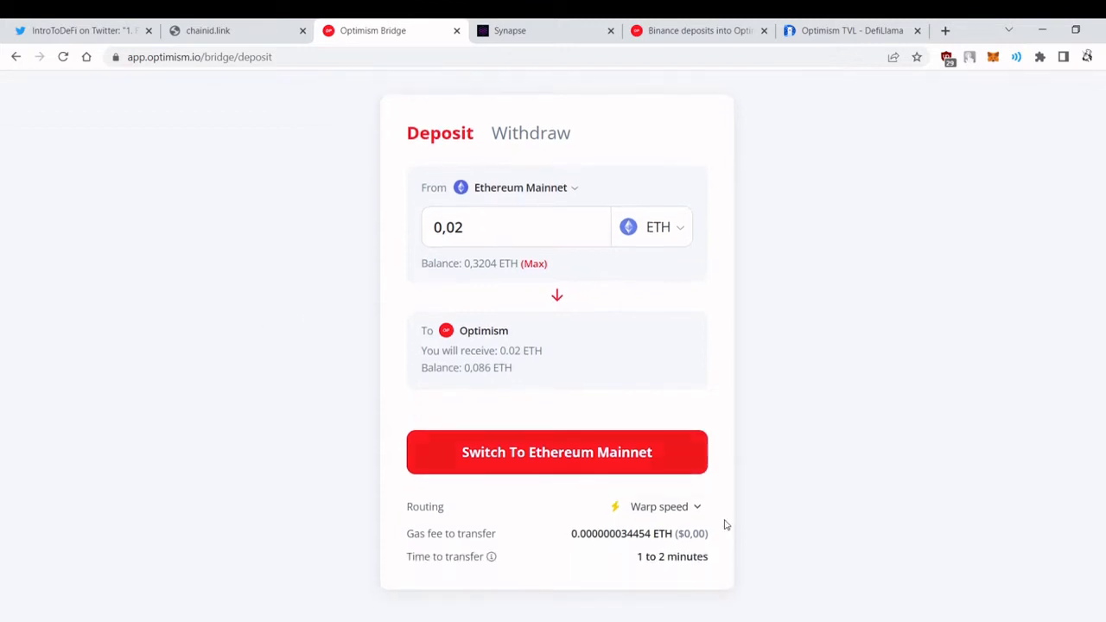
Review the routing options for the 0,02 ETH deposit and keep Warp speed routing.
{"action": "left_click", "coordinate": [659, 506]}
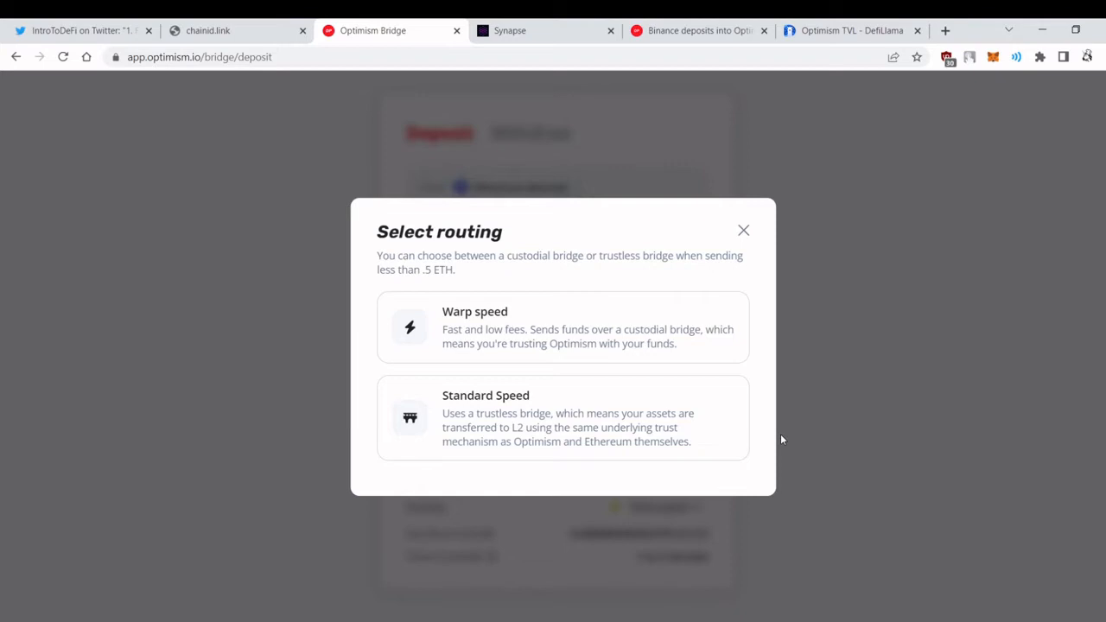
{"action": "mouse_move", "coordinate": [743, 234]}
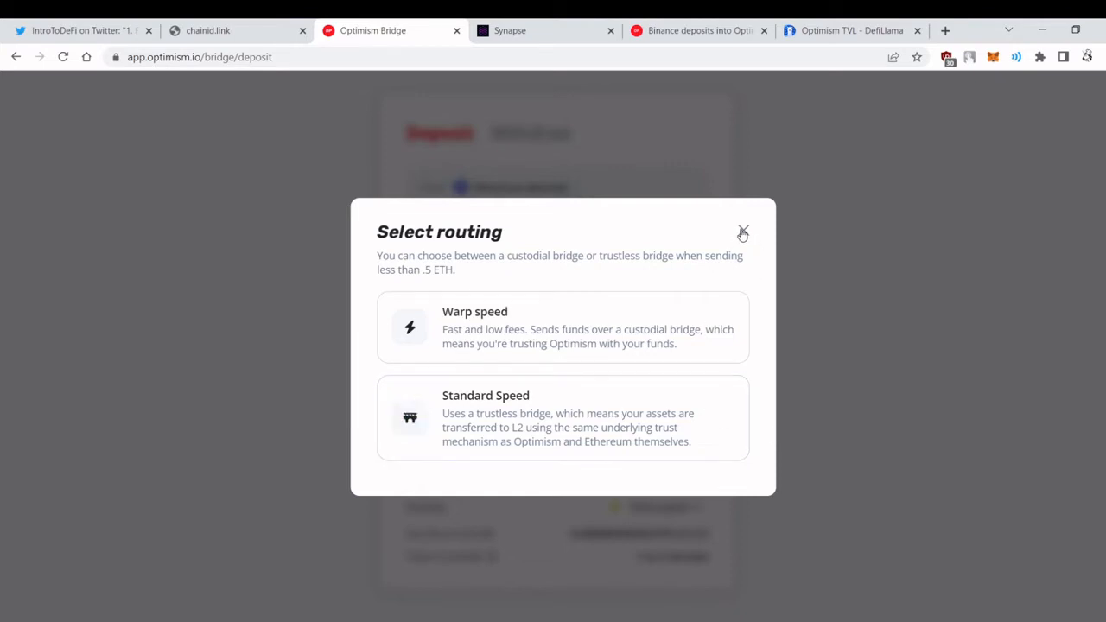
{"action": "left_click", "coordinate": [742, 233]}
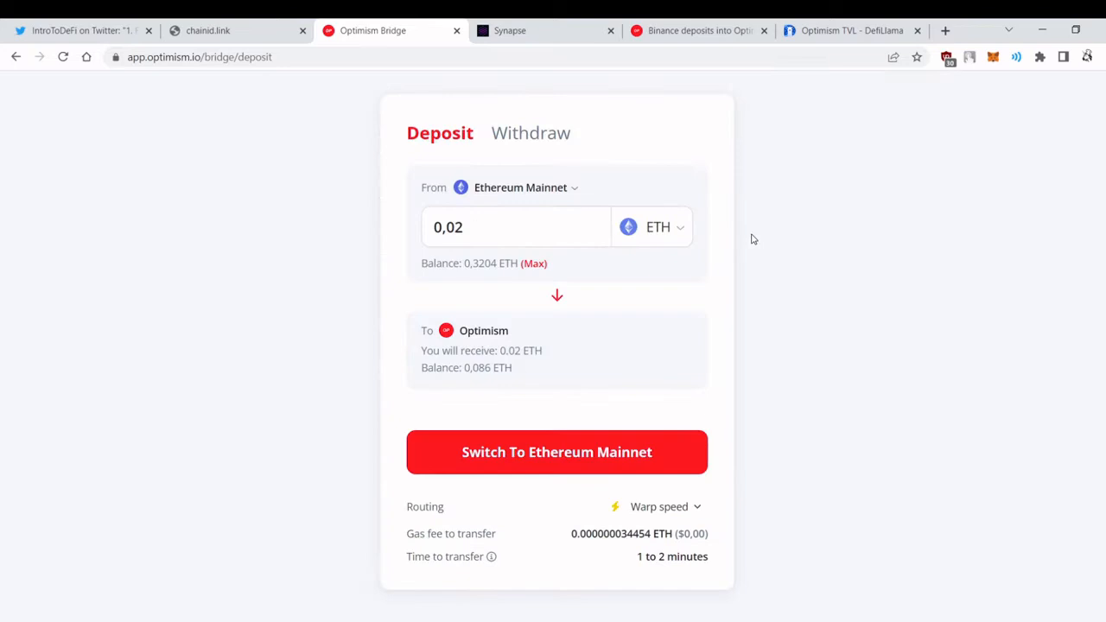
{"action": "mouse_move", "coordinate": [858, 207]}
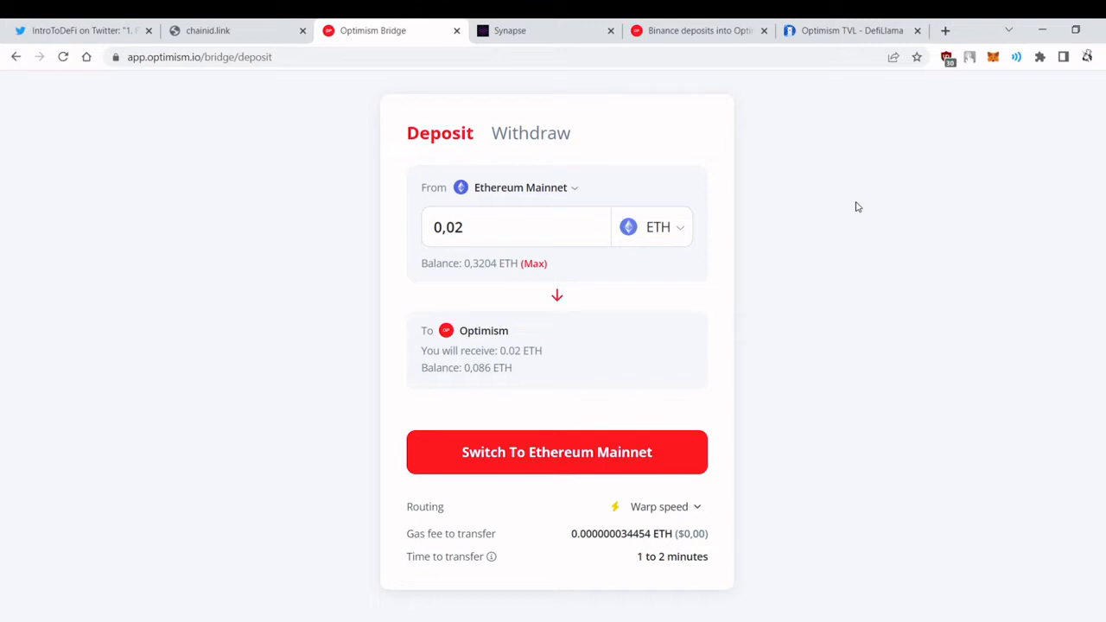
{"action": "mouse_move", "coordinate": [577, 122]}
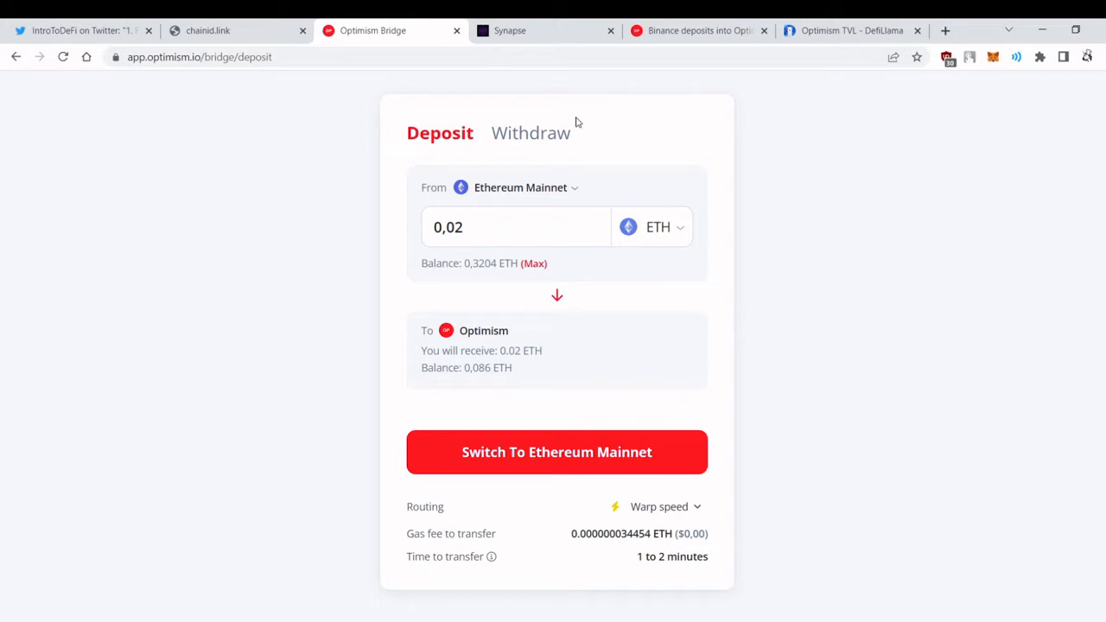
View the Withdraw options listing Hop Protocol, Stargate and Synapse Protocol bridges.
{"action": "left_click", "coordinate": [530, 133]}
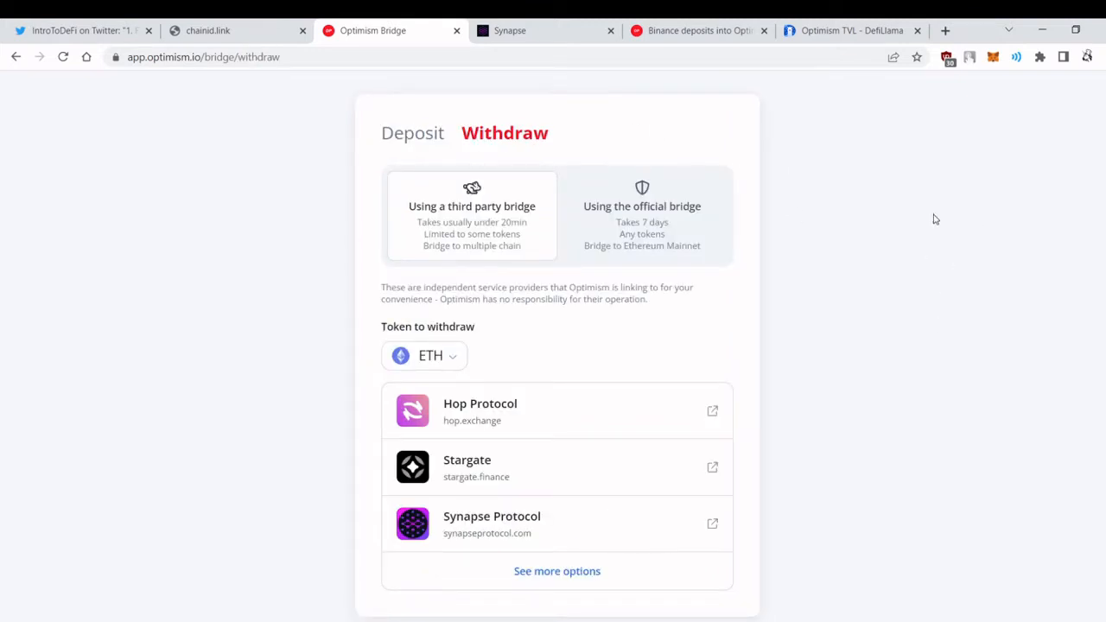
{"action": "mouse_move", "coordinate": [873, 303]}
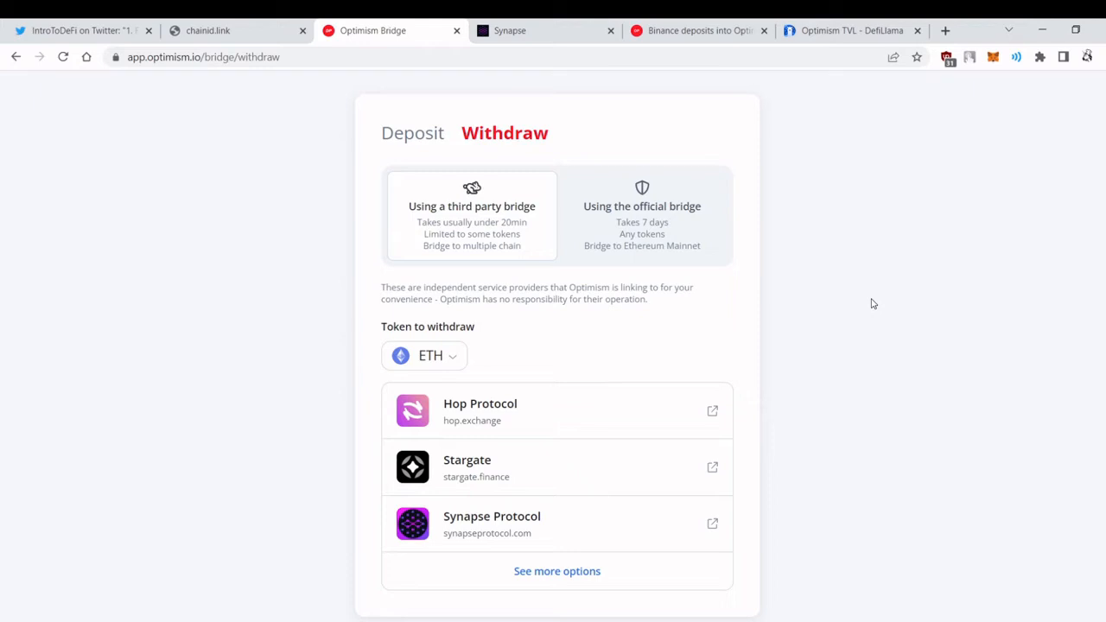
{"action": "mouse_move", "coordinate": [886, 329]}
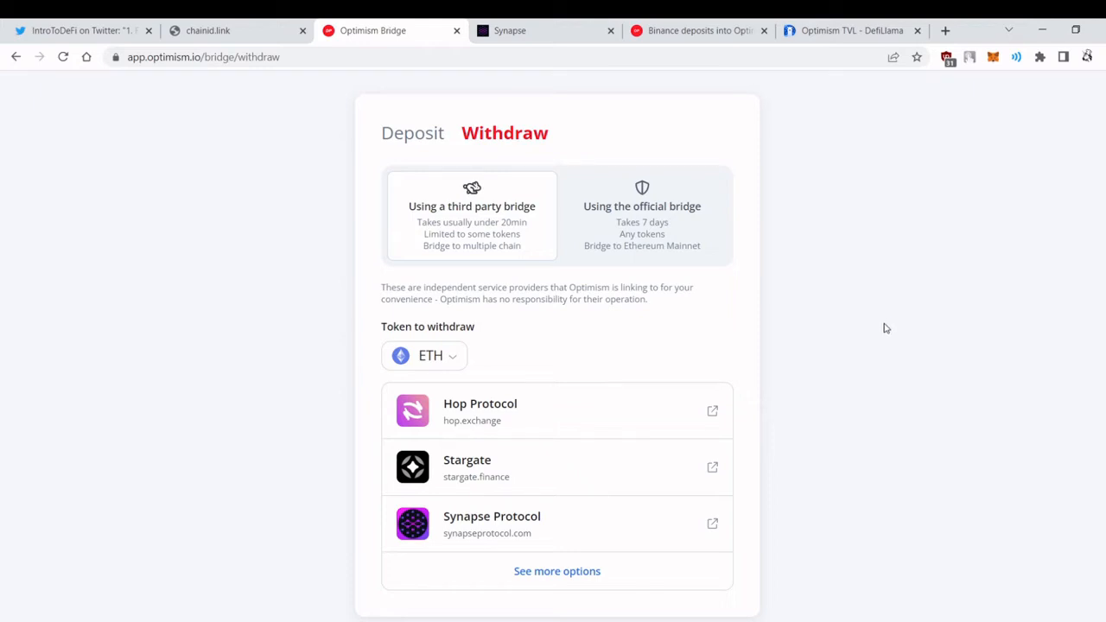
{"action": "mouse_move", "coordinate": [827, 409]}
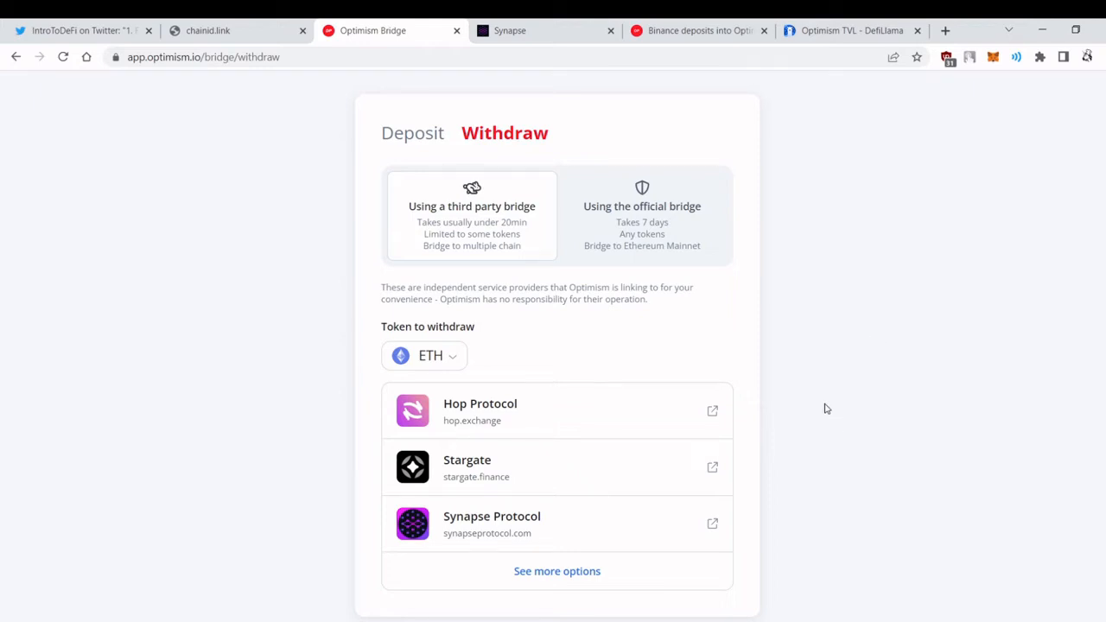
{"action": "scroll", "scroll_direction": "down", "scroll_amount": 3}
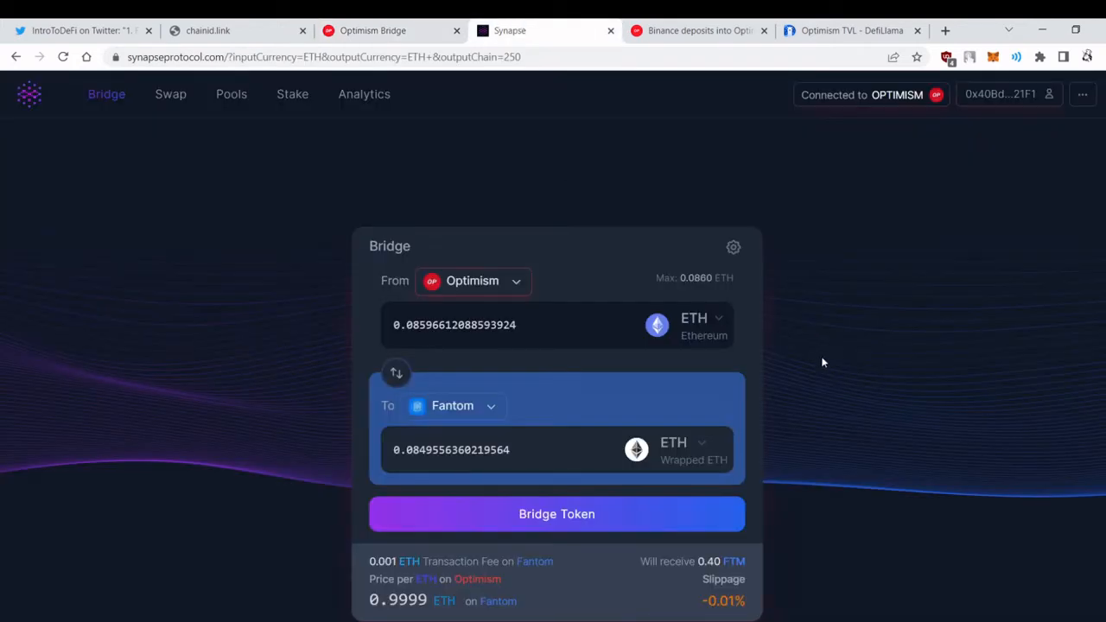
{"action": "scroll", "scroll_direction": "down", "scroll_amount": 3}
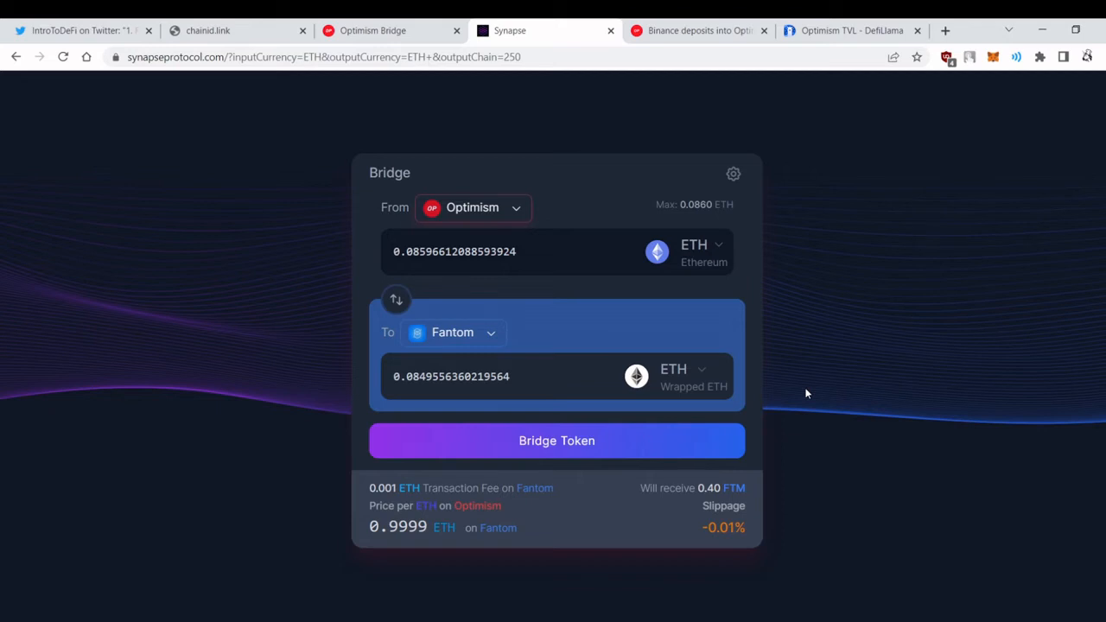
{"action": "mouse_move", "coordinate": [820, 382]}
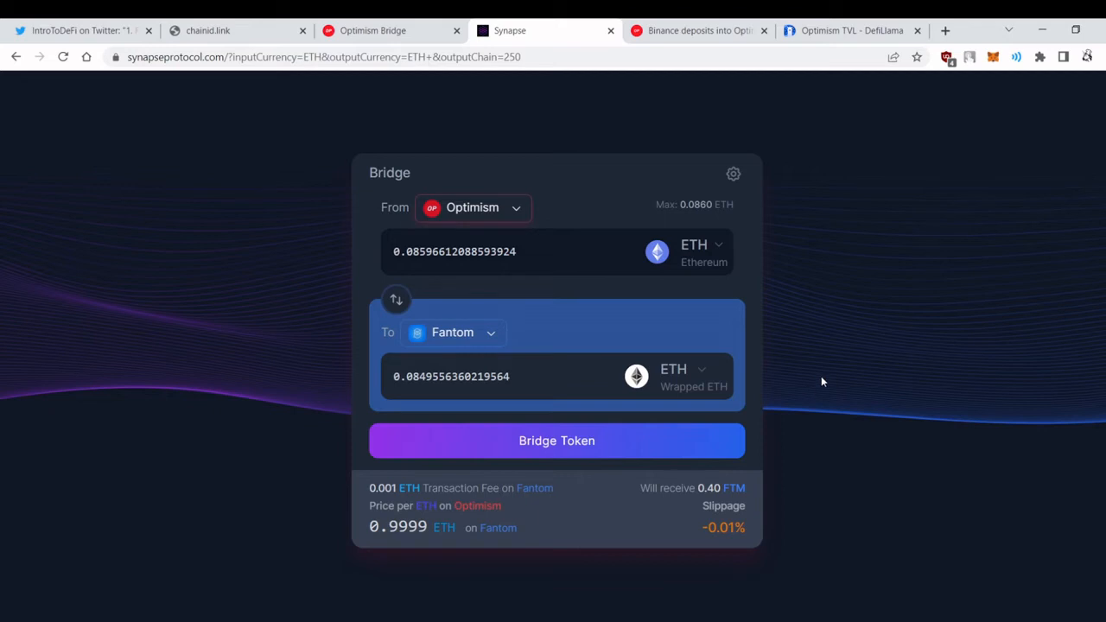
{"action": "mouse_move", "coordinate": [914, 303]}
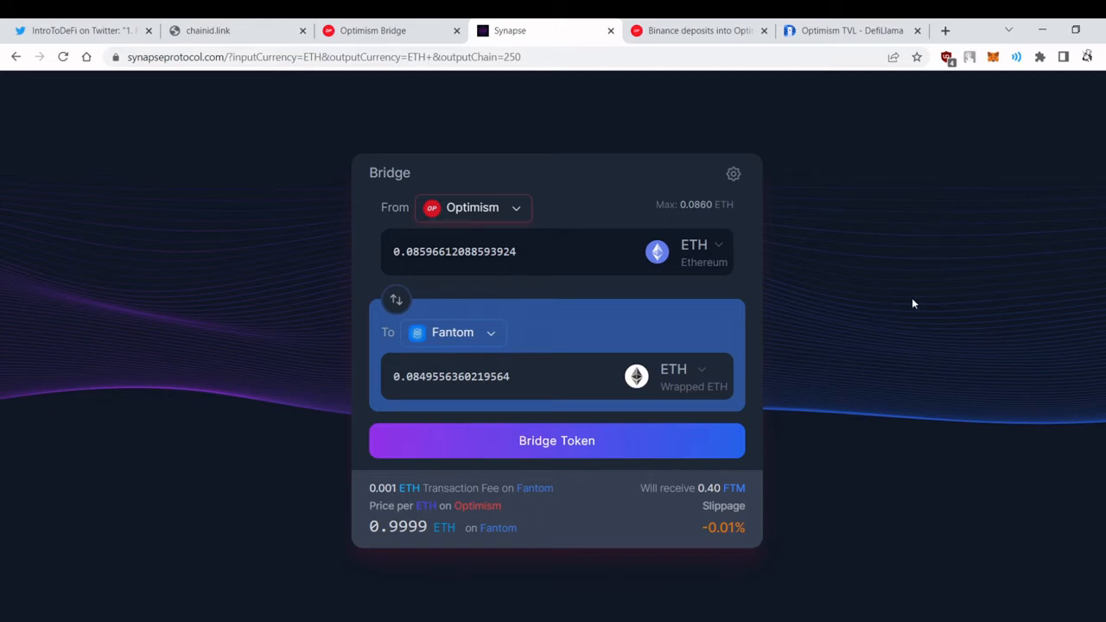
{"action": "mouse_move", "coordinate": [956, 285]}
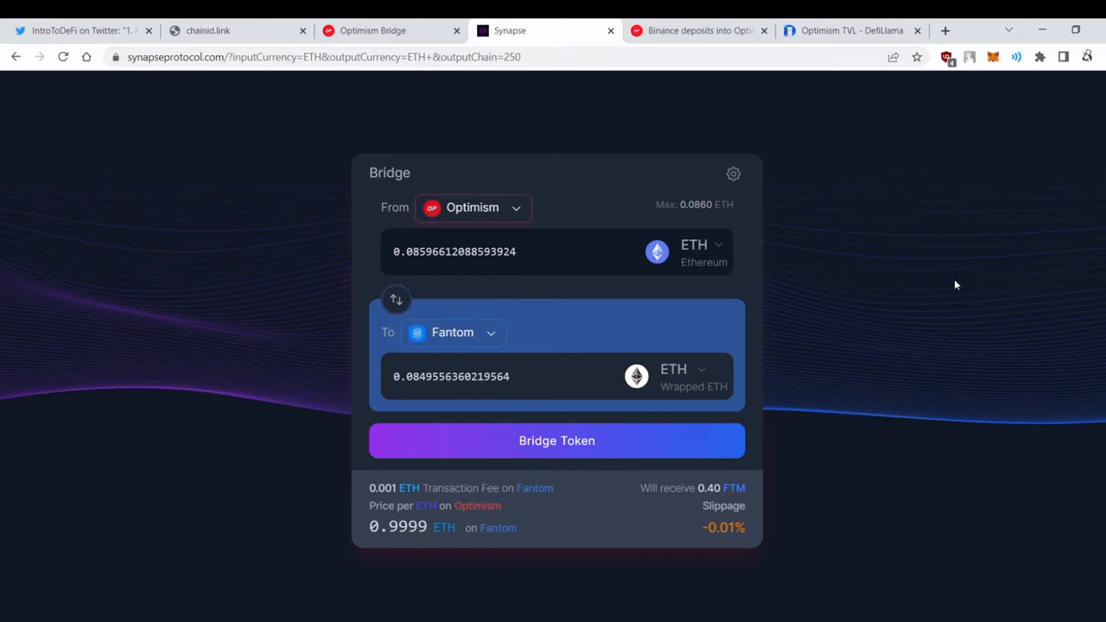
{"action": "mouse_move", "coordinate": [579, 238]}
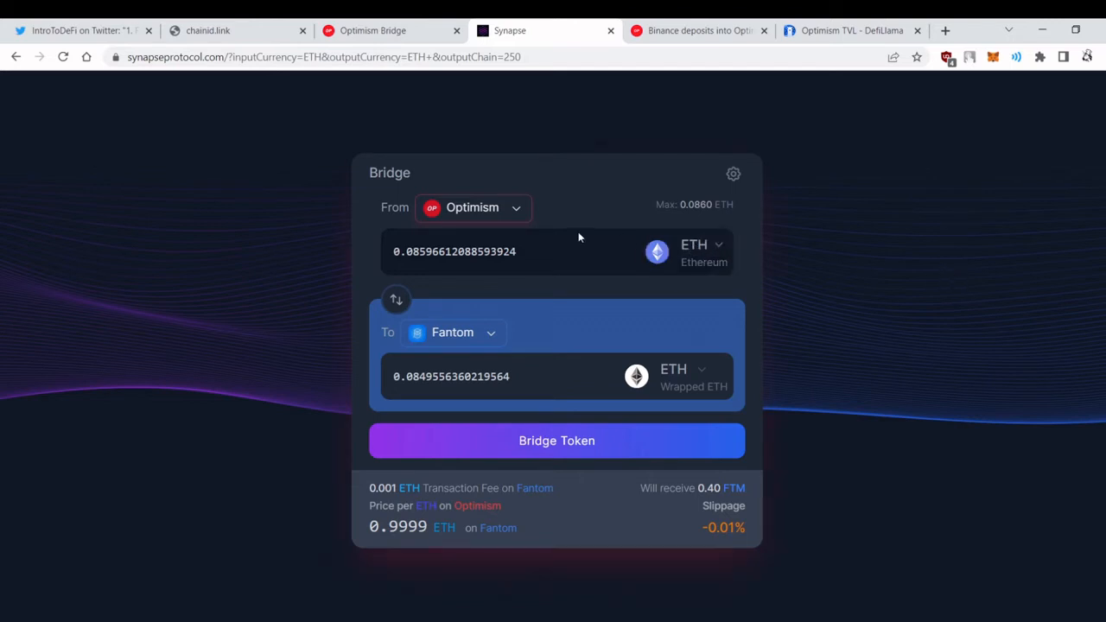
Swap the source and destination chains, then swap back so Optimism is the source again.
{"action": "left_click", "coordinate": [556, 440]}
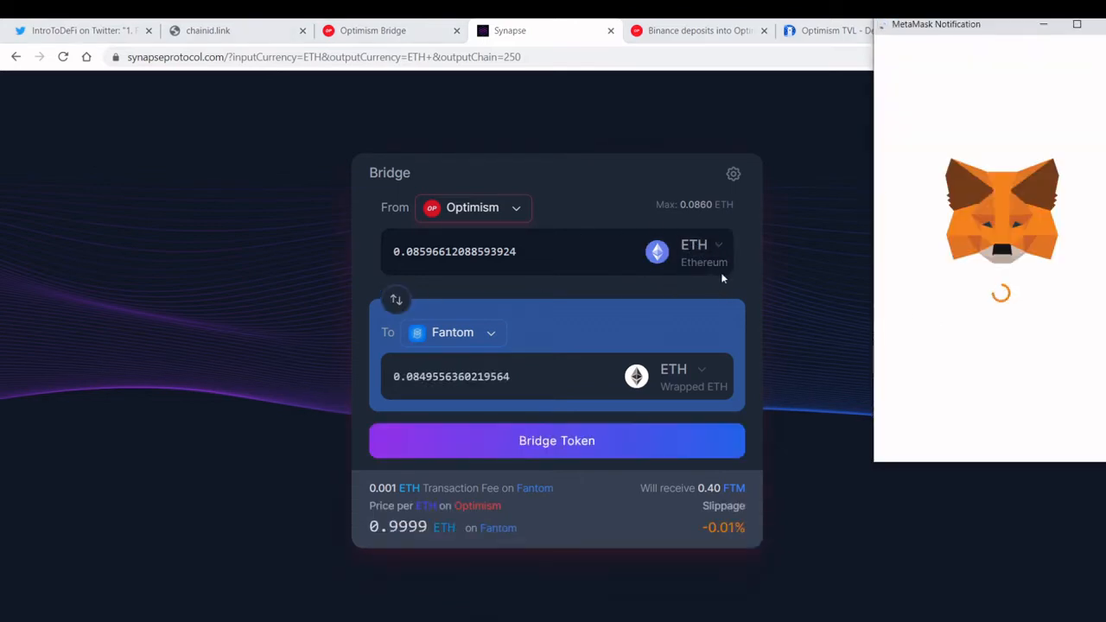
{"action": "mouse_move", "coordinate": [896, 351]}
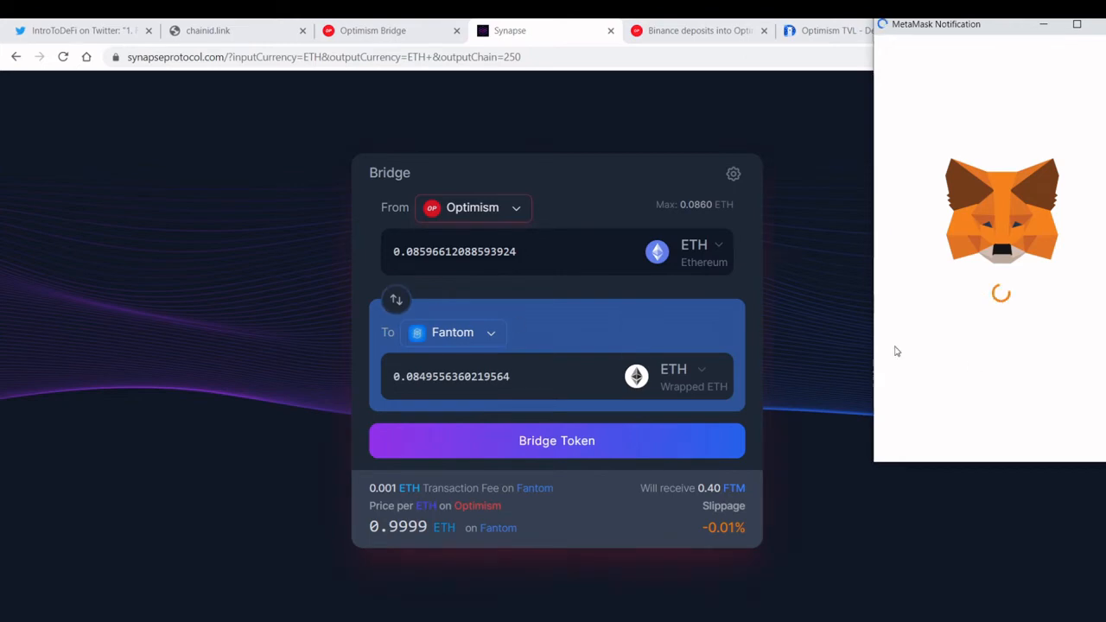
{"action": "left_click", "coordinate": [396, 299]}
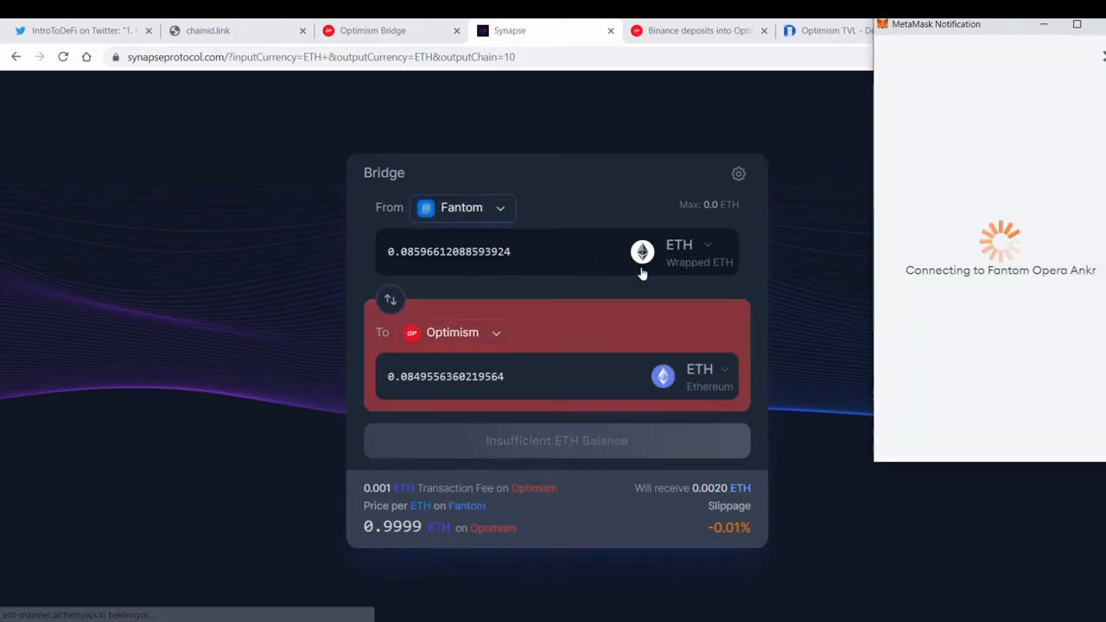
{"action": "left_click", "coordinate": [679, 251]}
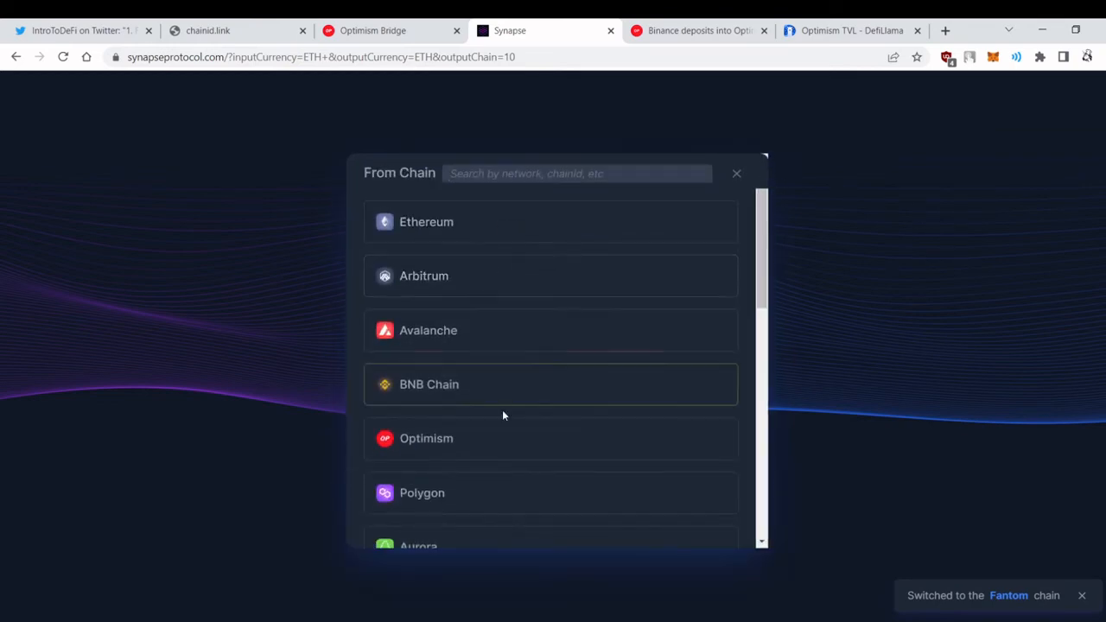
{"action": "scroll", "scroll_direction": "down", "scroll_amount": 3}
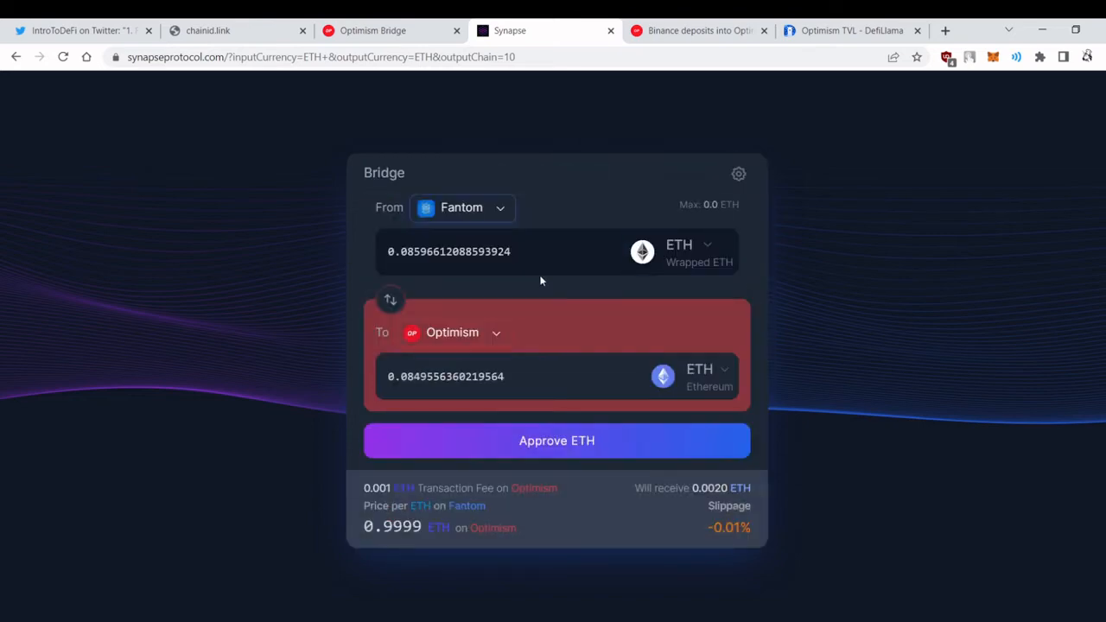
{"action": "left_click", "coordinate": [556, 440]}
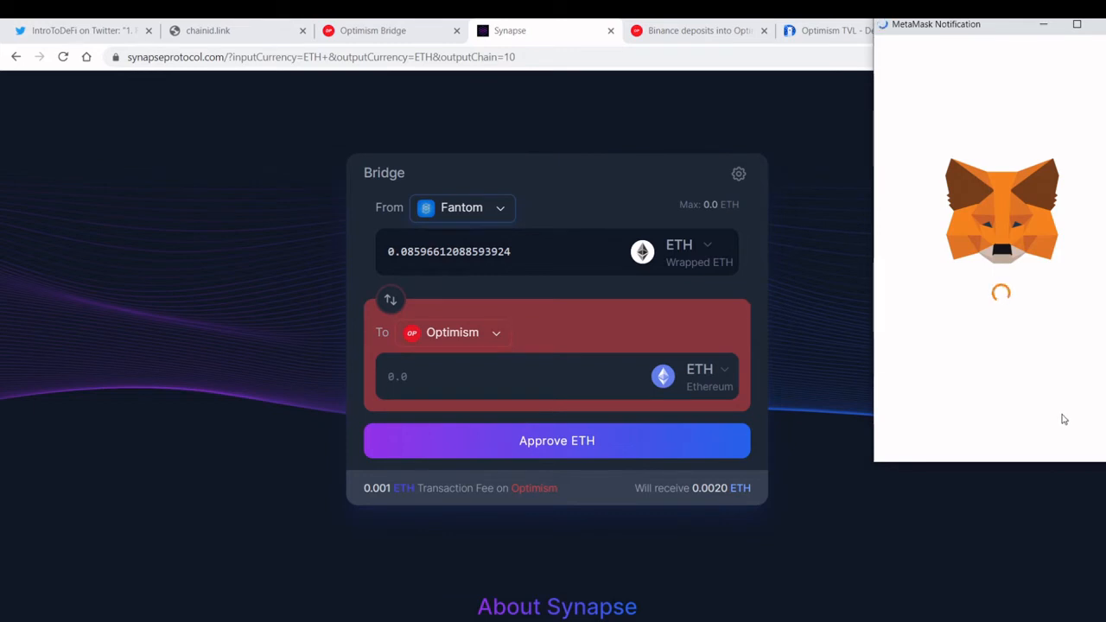
{"action": "left_click", "coordinate": [395, 299]}
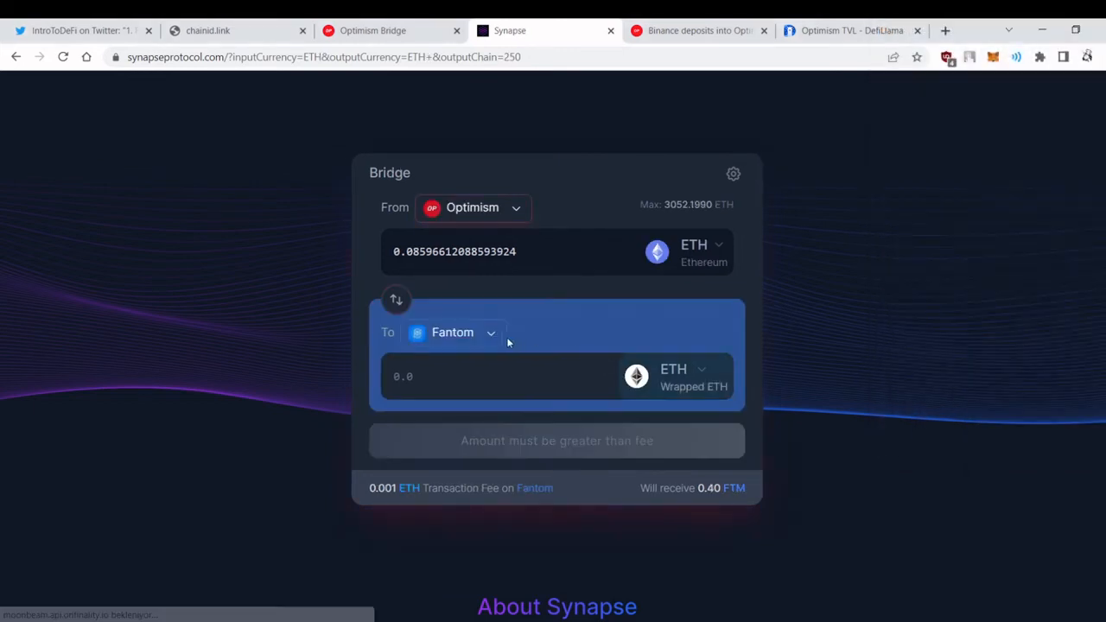
Set Ethereum as destination and choose USDC as the token to send.
{"action": "left_click", "coordinate": [467, 332]}
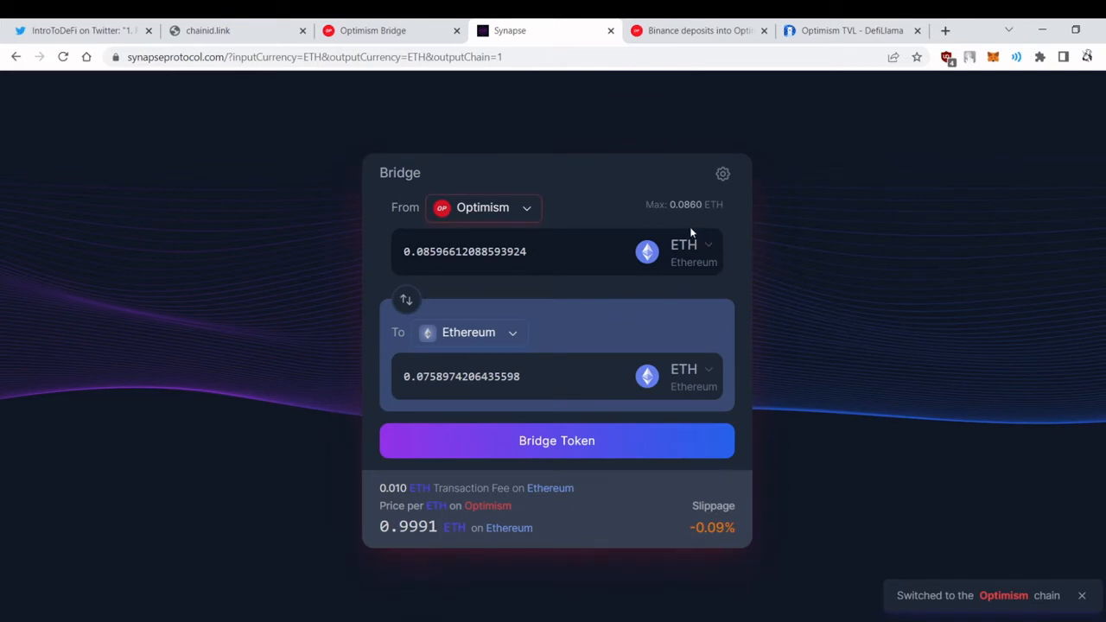
{"action": "scroll", "scroll_direction": "down", "scroll_amount": 3}
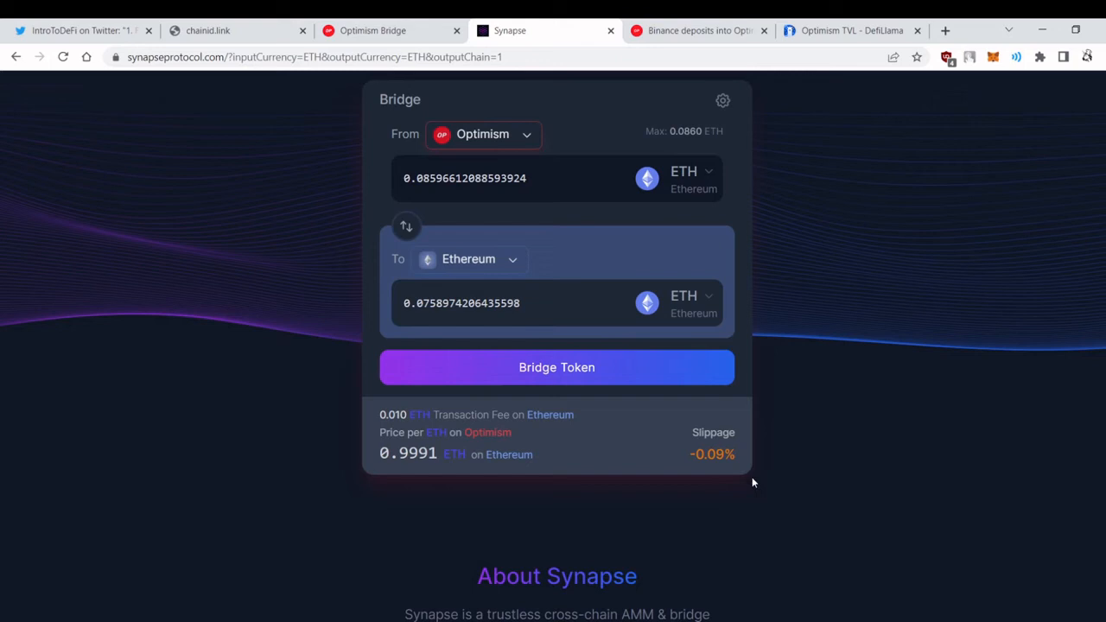
{"action": "mouse_move", "coordinate": [825, 504]}
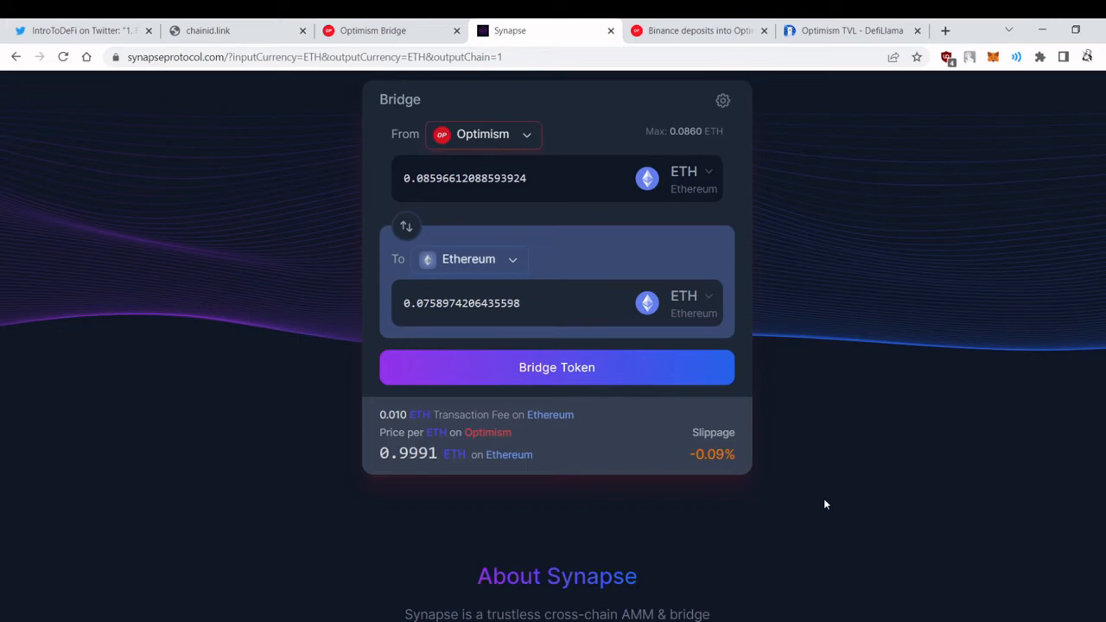
{"action": "mouse_move", "coordinate": [683, 179]}
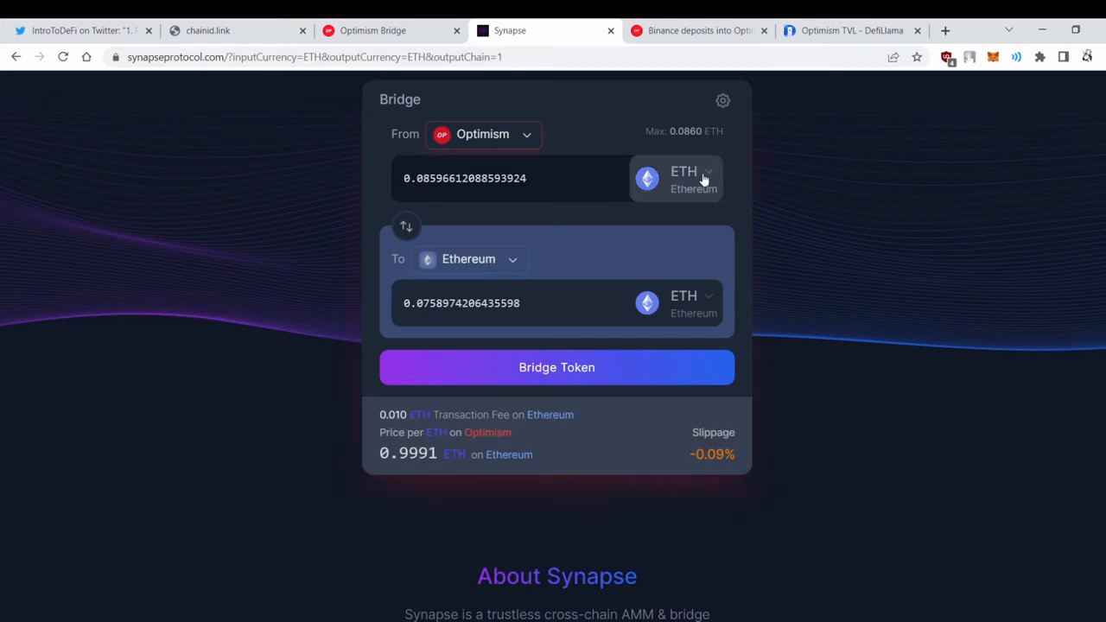
{"action": "left_click", "coordinate": [684, 178]}
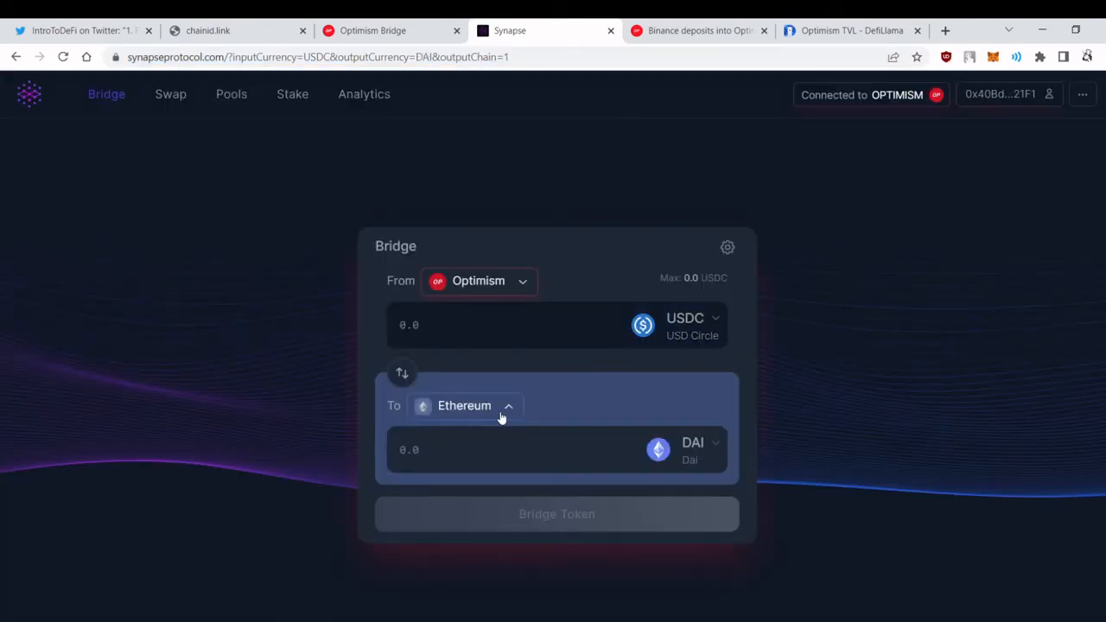
Make Fantom the destination chain so USDC is received instead of DAI.
{"action": "left_click", "coordinate": [464, 405]}
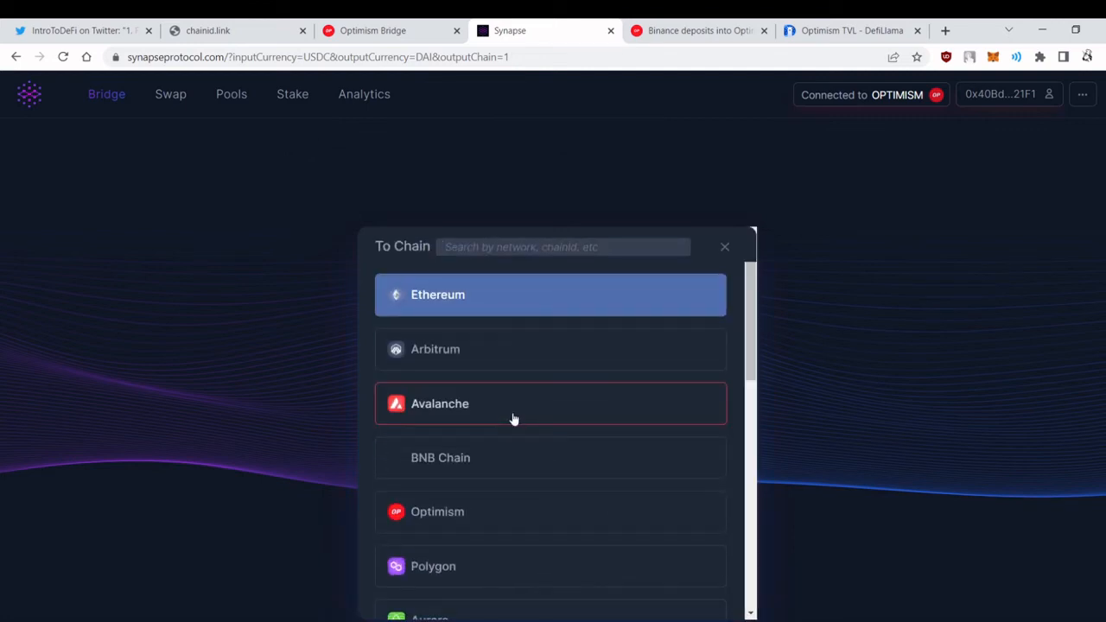
{"action": "scroll", "scroll_direction": "down", "scroll_amount": 3}
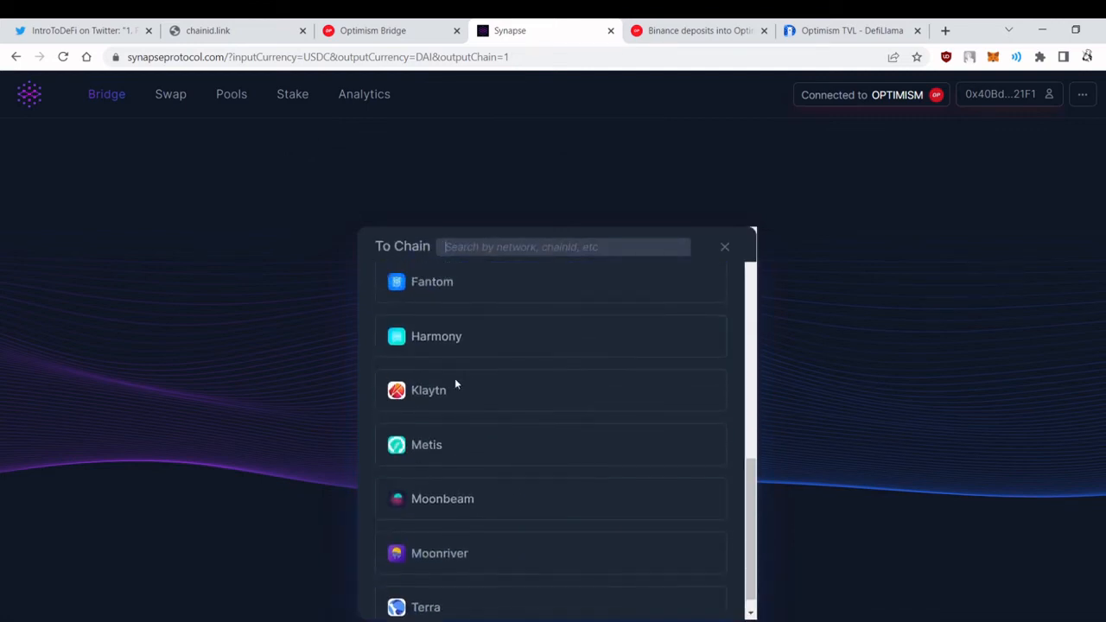
{"action": "left_click", "coordinate": [432, 281]}
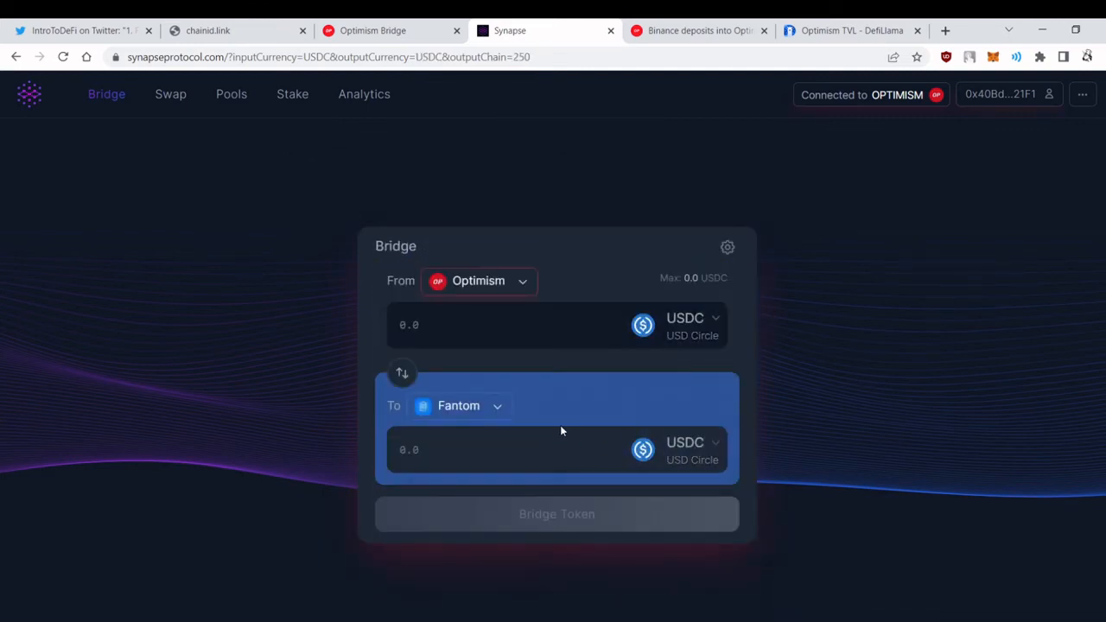
{"action": "mouse_move", "coordinate": [786, 342]}
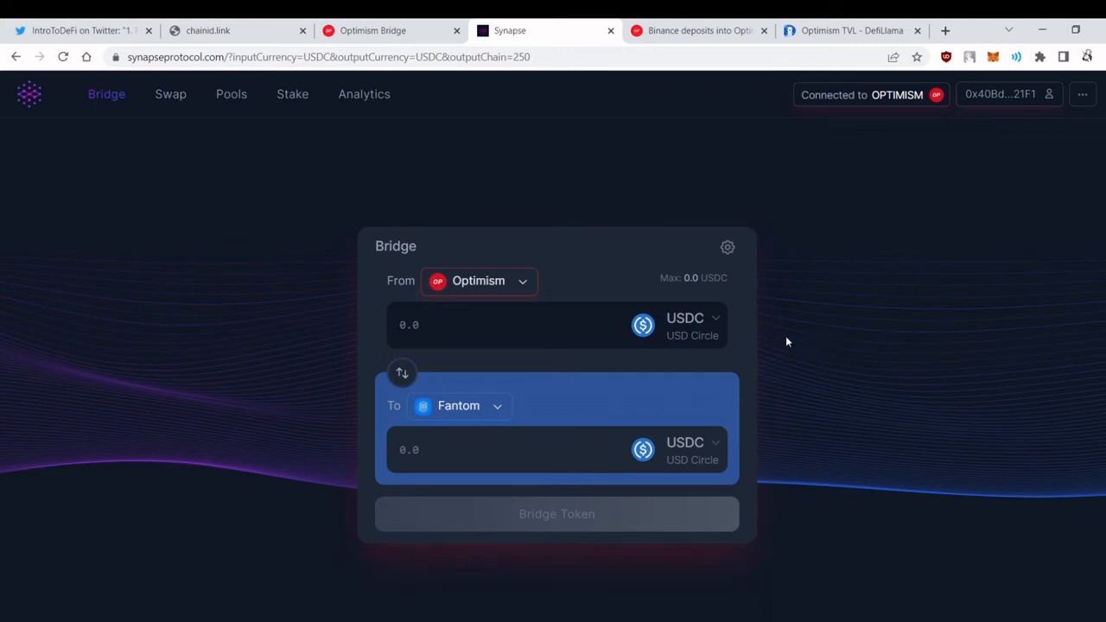
{"action": "mouse_move", "coordinate": [857, 363]}
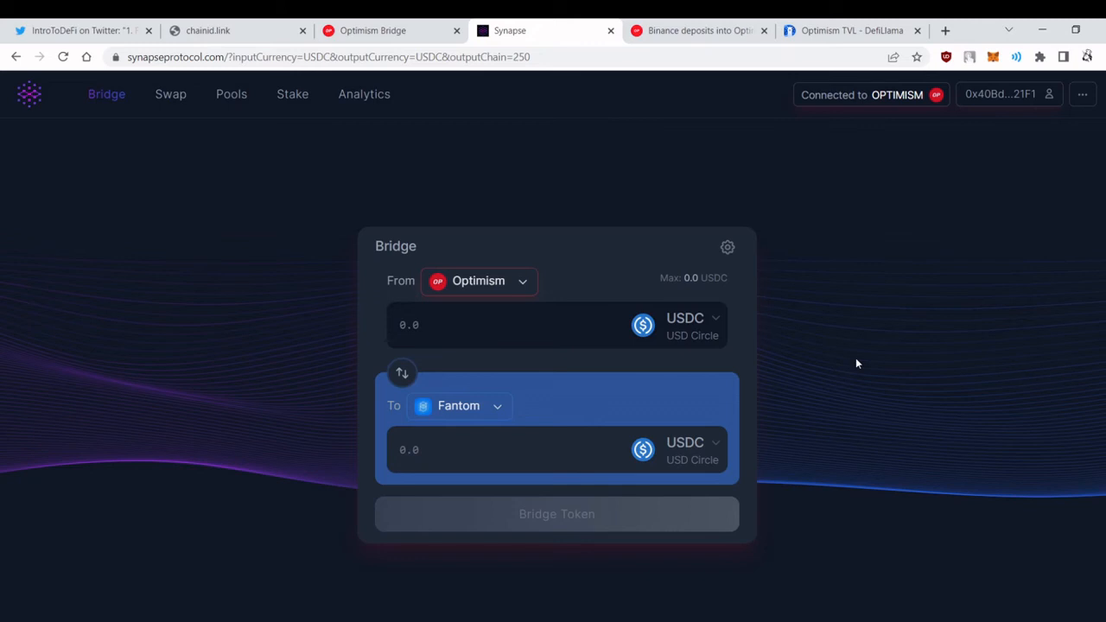
{"action": "mouse_move", "coordinate": [812, 199]}
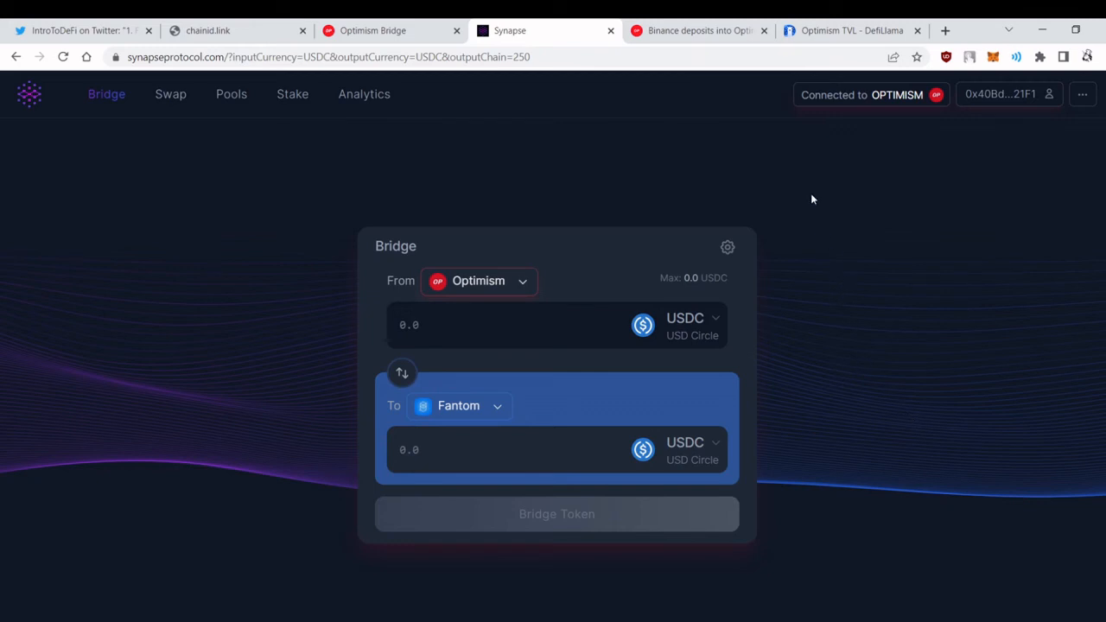
Read the Binance deposits into Optimism article through step 5's Send ETH screen.
{"action": "left_click", "coordinate": [700, 30]}
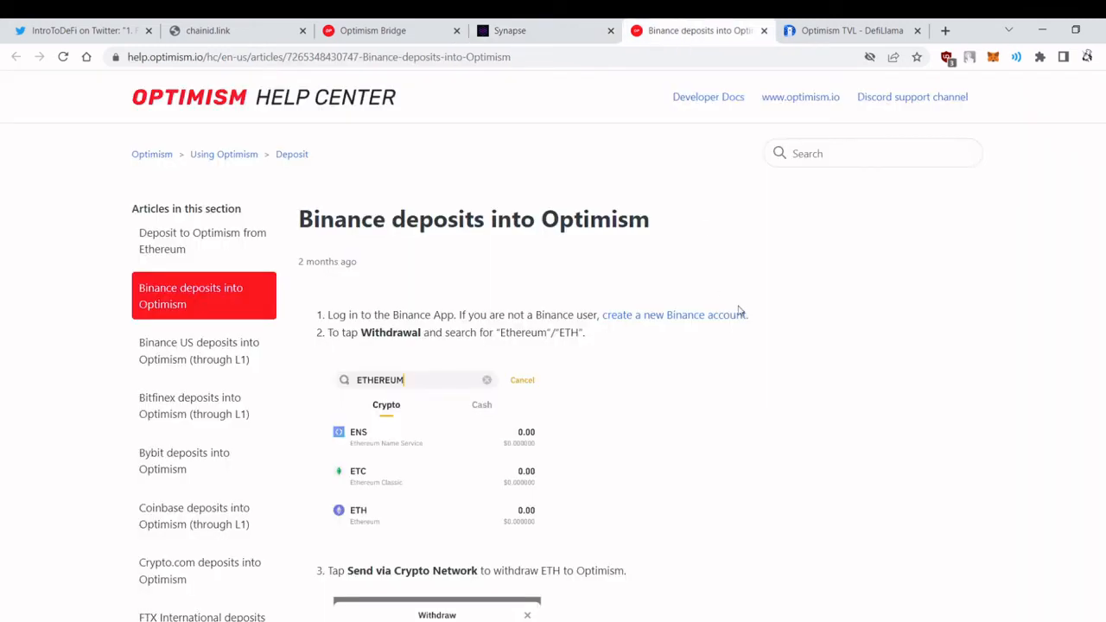
{"action": "scroll", "scroll_direction": "down", "scroll_amount": 3}
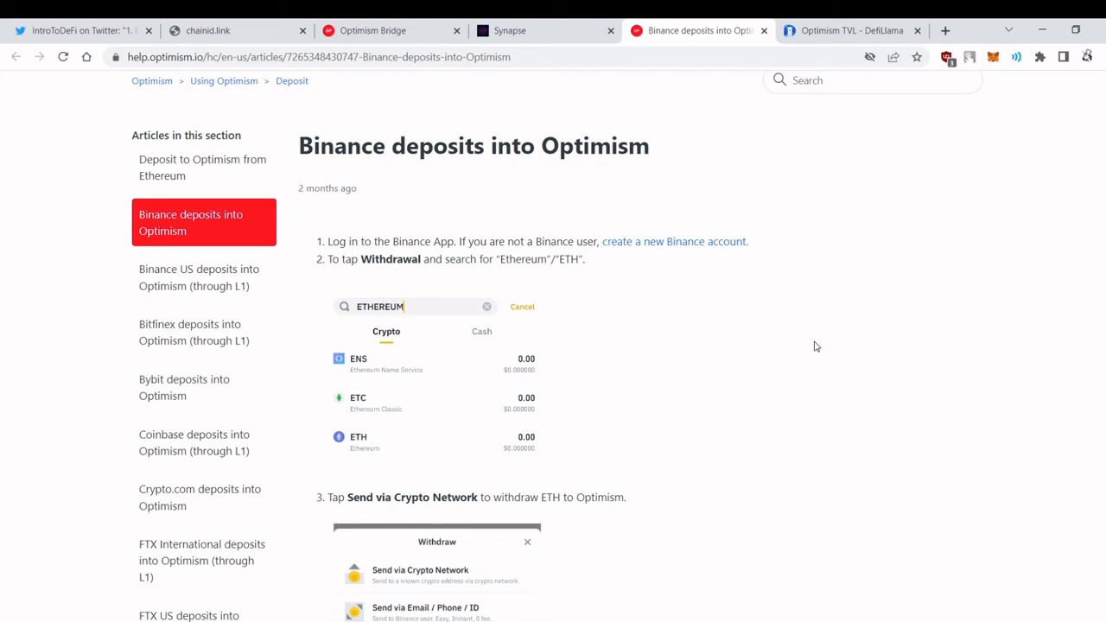
{"action": "mouse_move", "coordinate": [794, 354]}
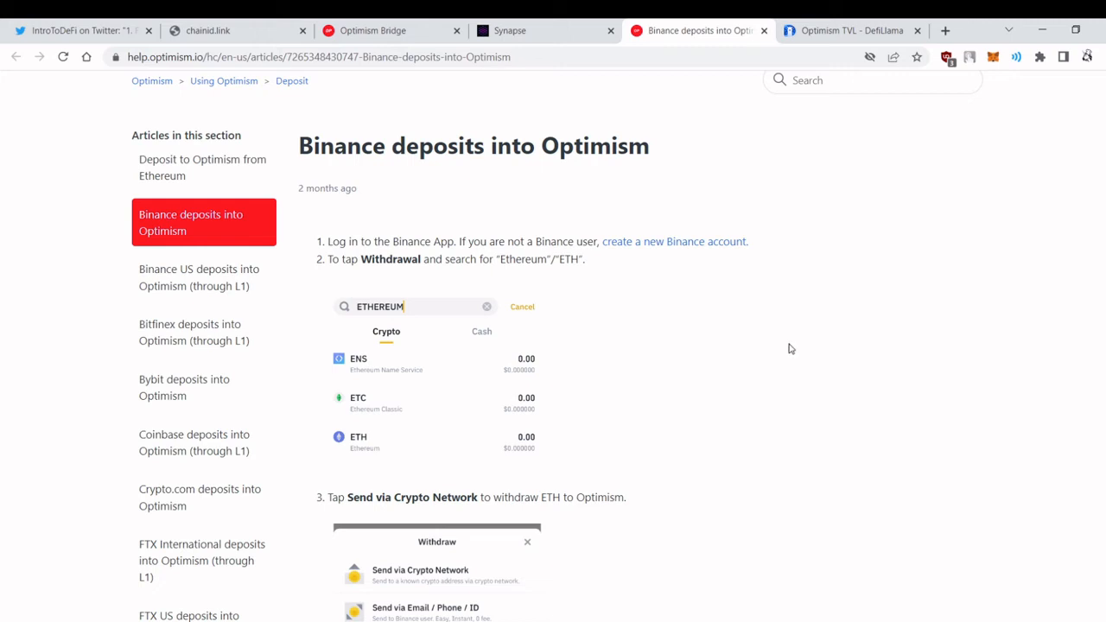
{"action": "mouse_move", "coordinate": [795, 330]}
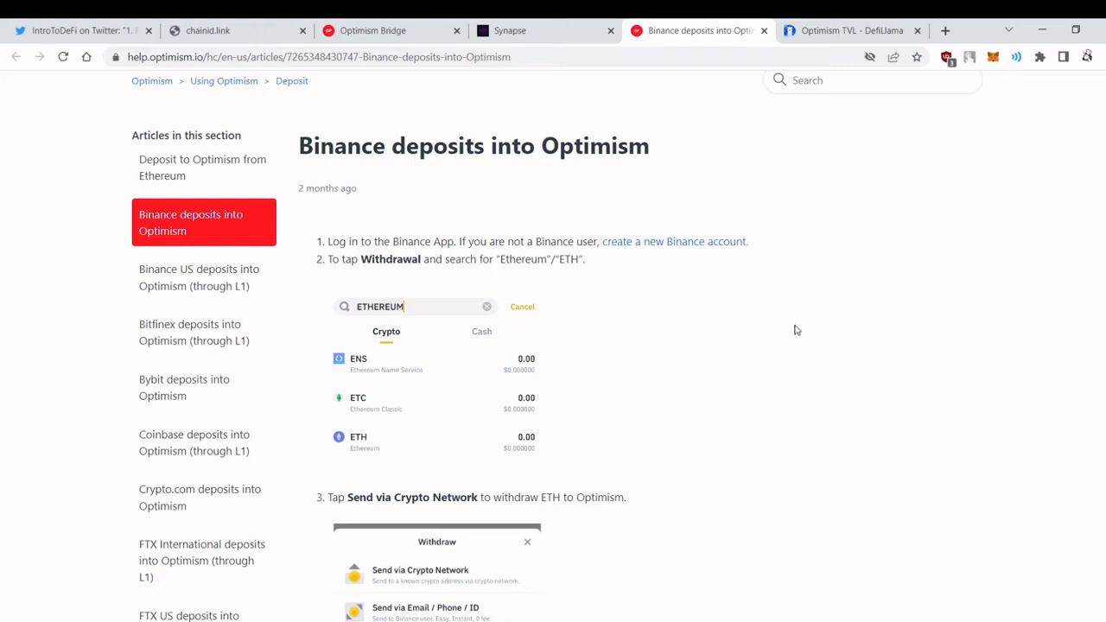
{"action": "mouse_move", "coordinate": [853, 267]}
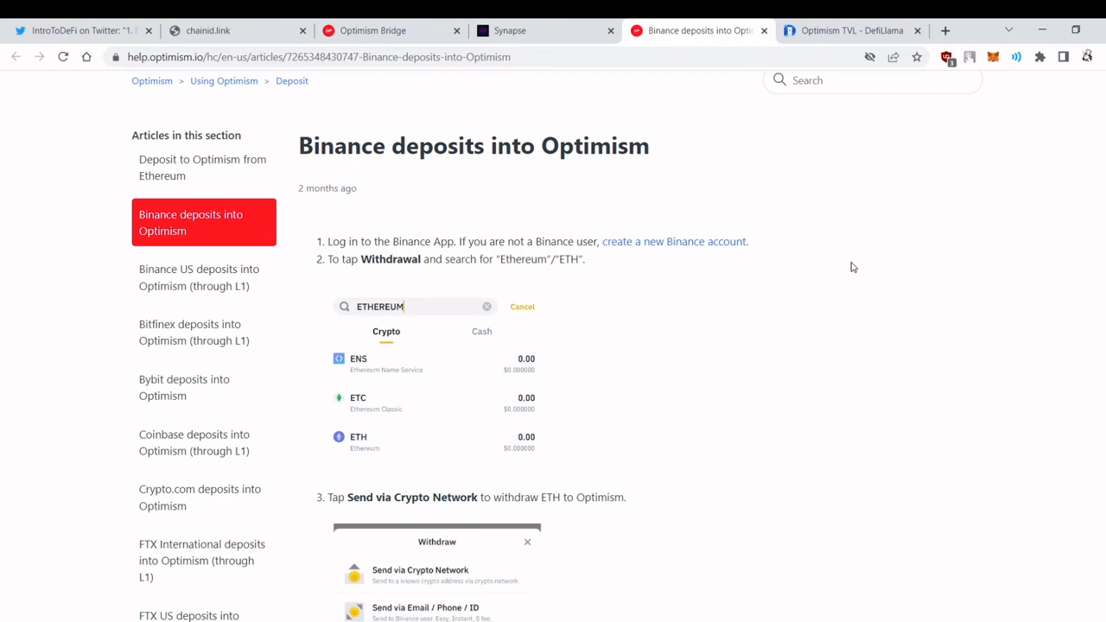
{"action": "mouse_move", "coordinate": [769, 219]}
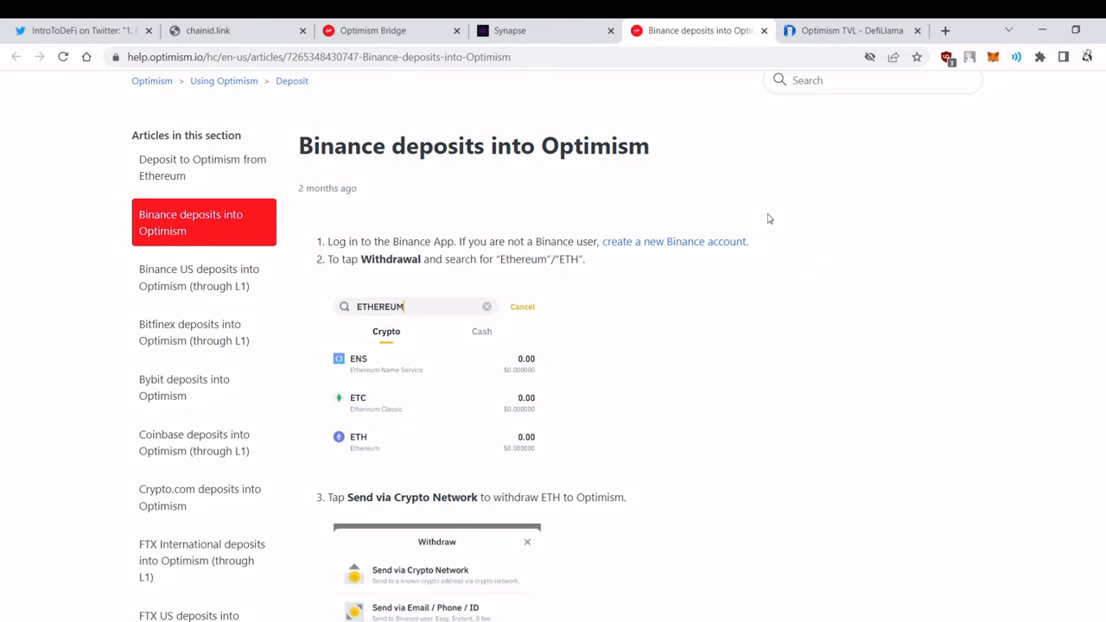
{"action": "scroll", "scroll_direction": "down", "scroll_amount": 3}
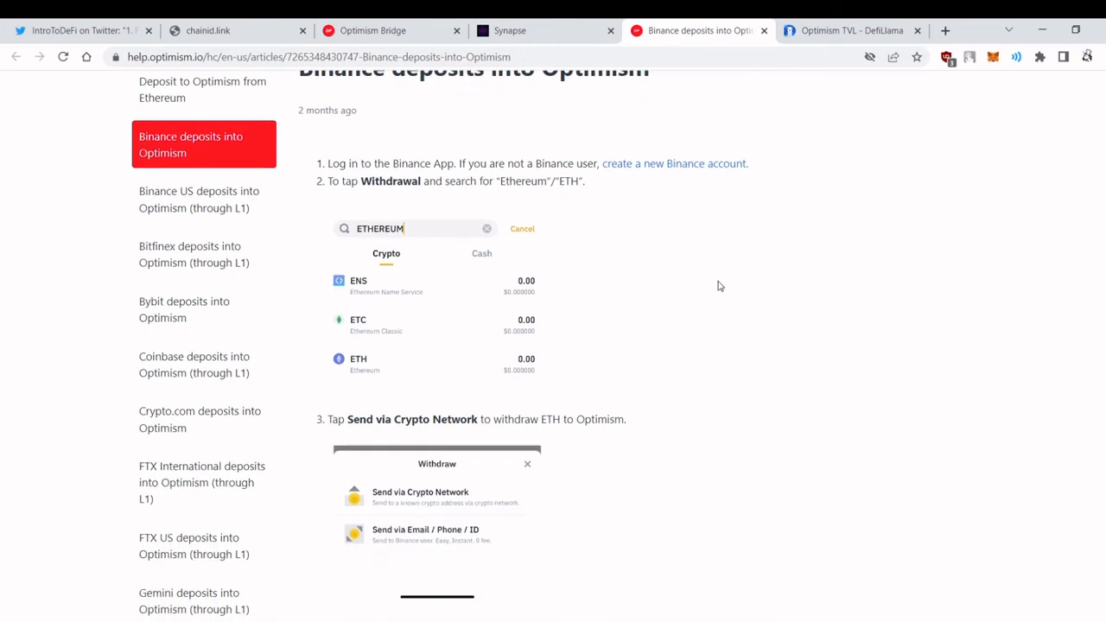
{"action": "scroll", "scroll_direction": "down", "scroll_amount": 3}
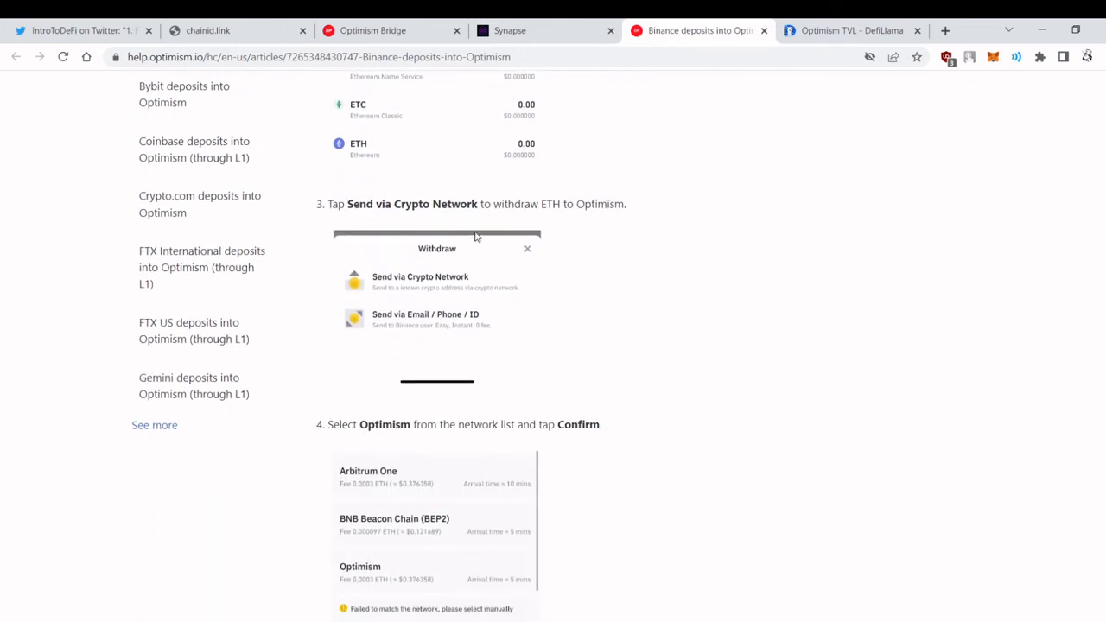
{"action": "mouse_move", "coordinate": [458, 220]}
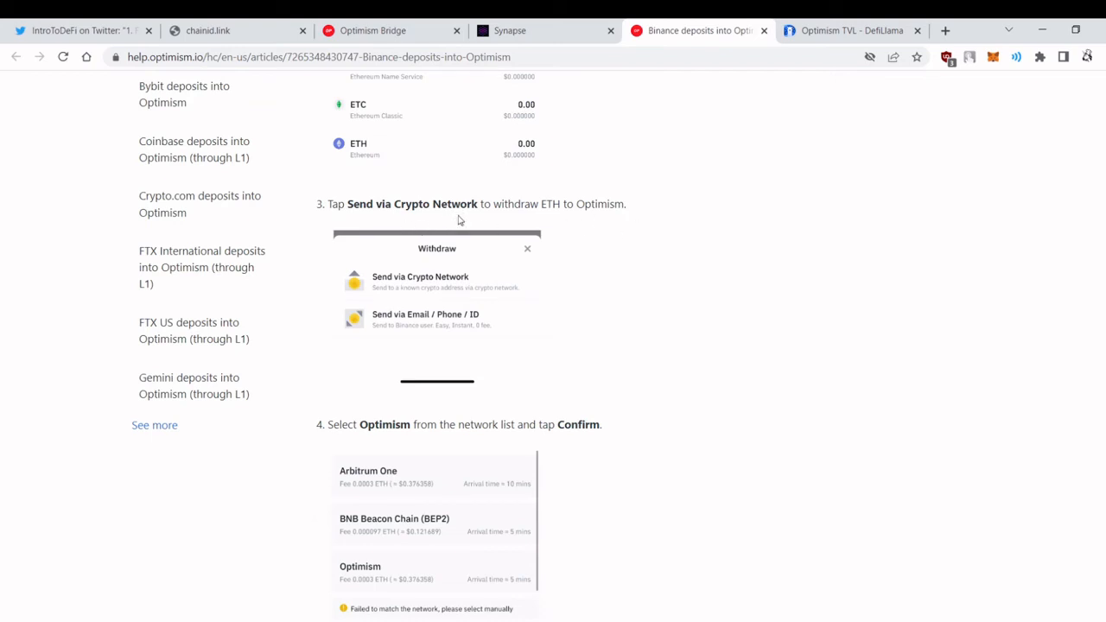
{"action": "scroll", "scroll_direction": "down", "scroll_amount": 3}
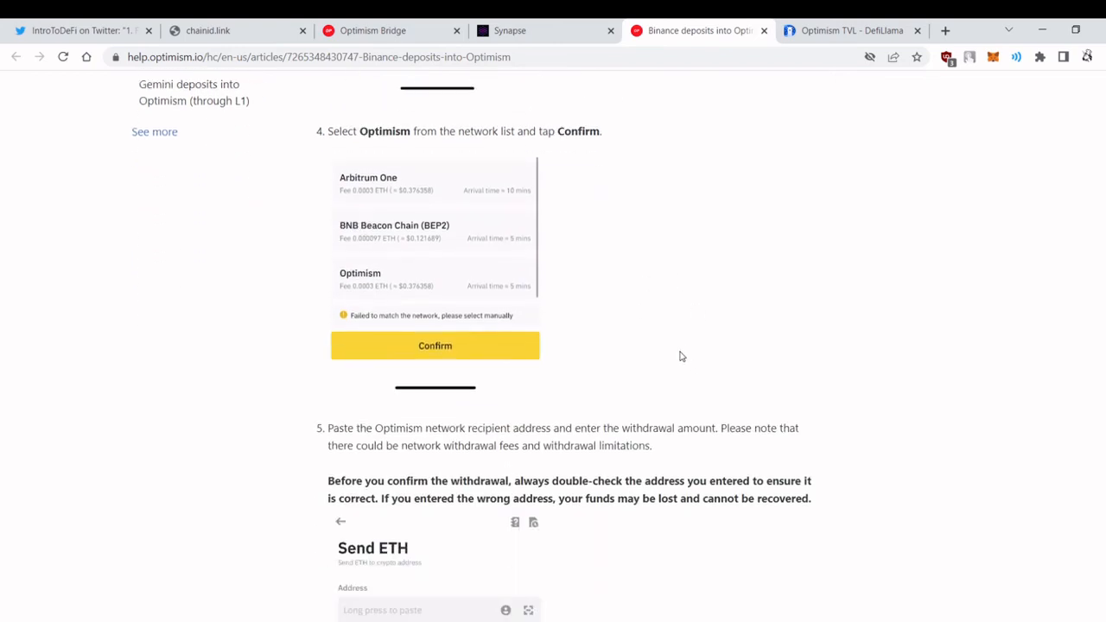
{"action": "scroll", "scroll_direction": "down", "scroll_amount": 3}
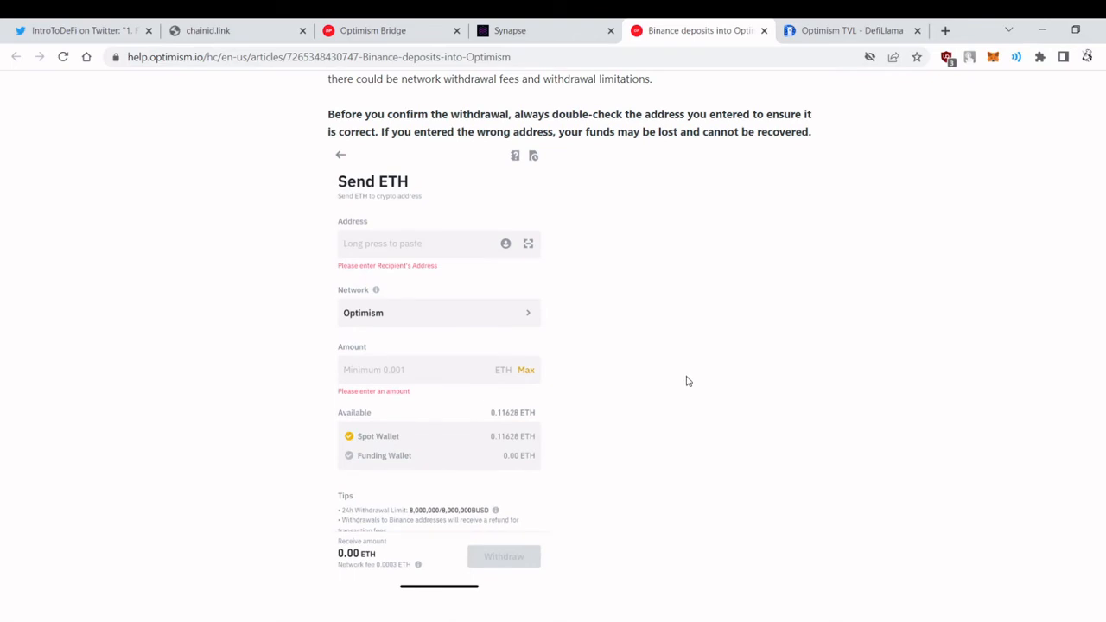
{"action": "mouse_move", "coordinate": [593, 371]}
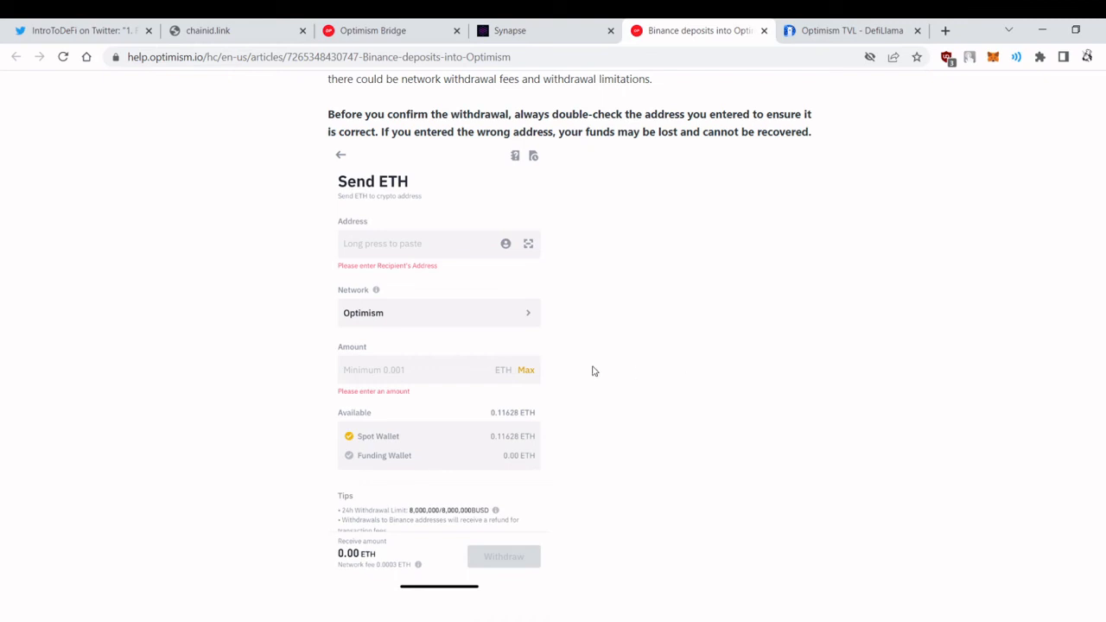
{"action": "mouse_move", "coordinate": [726, 327]}
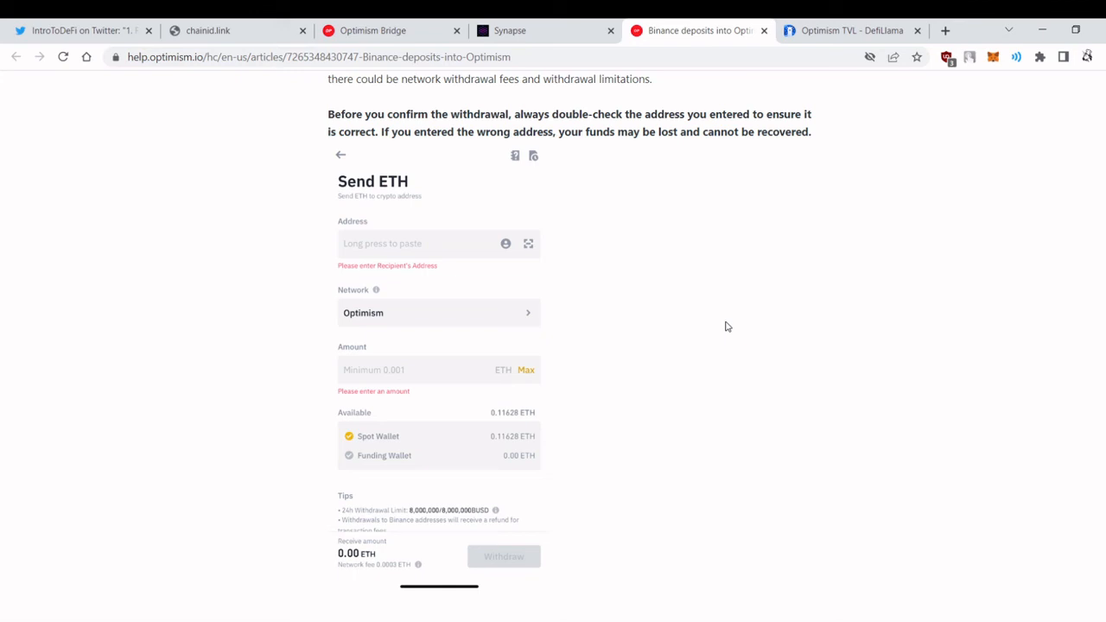
{"action": "mouse_move", "coordinate": [908, 162]}
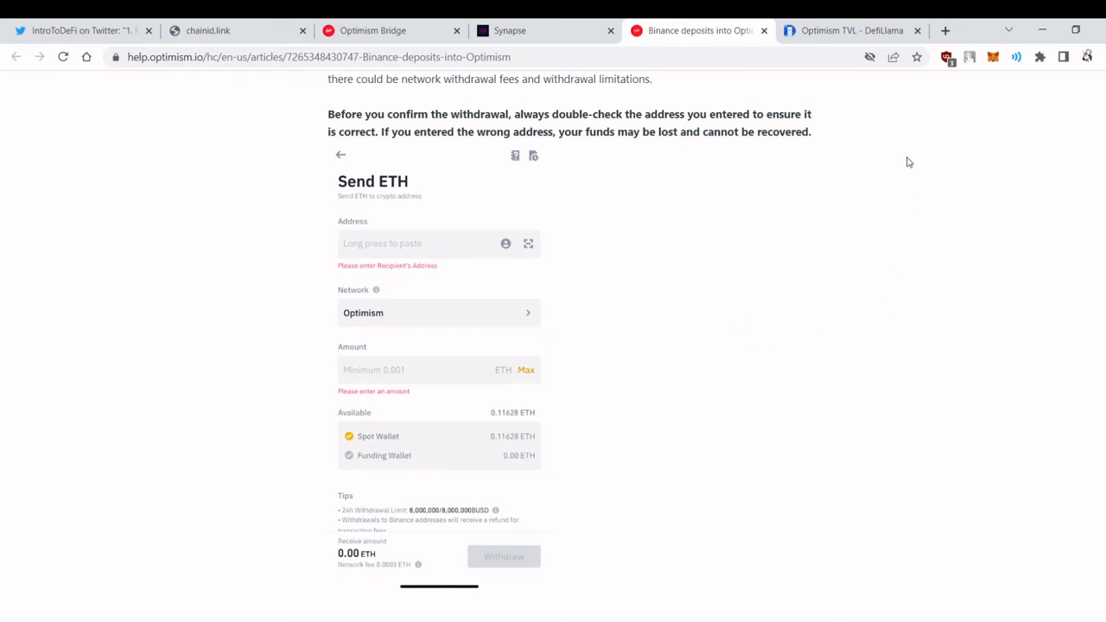
Review DefiLlama's Optimism page showing $895.88m TVL and rankings led by AAVE V3.
{"action": "left_click", "coordinate": [851, 30]}
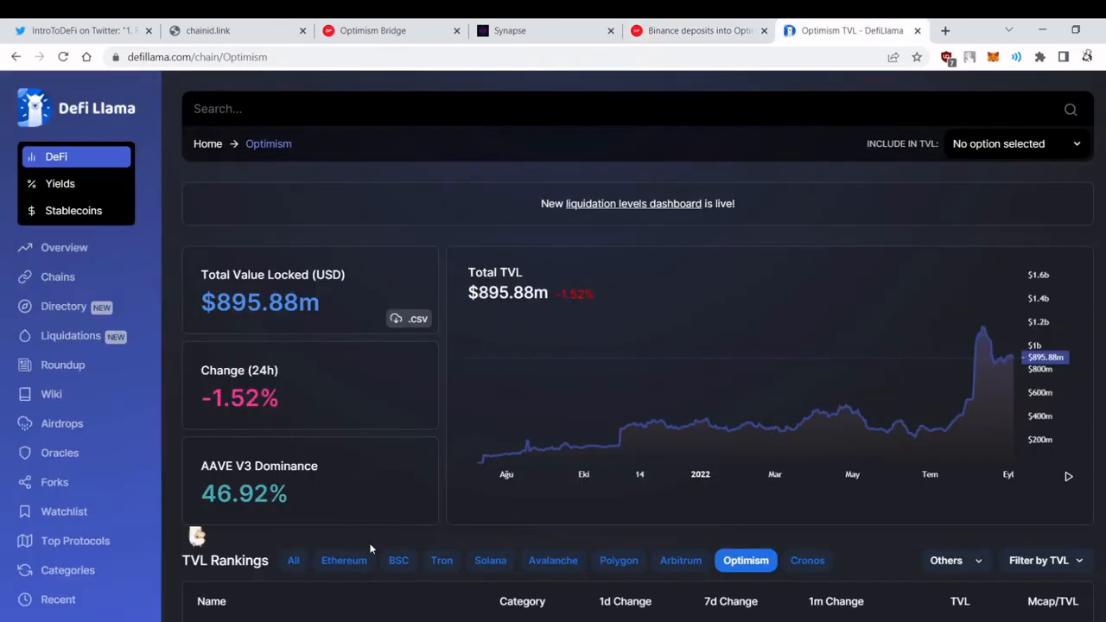
{"action": "scroll", "scroll_direction": "down", "scroll_amount": 3}
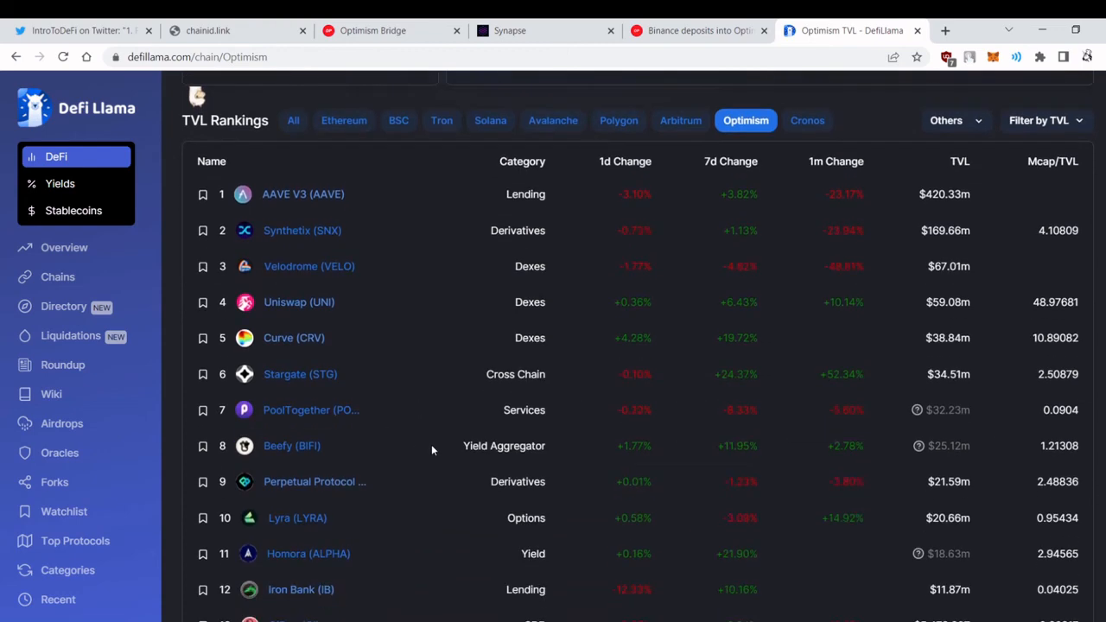
{"action": "scroll", "scroll_direction": "down", "scroll_amount": 3}
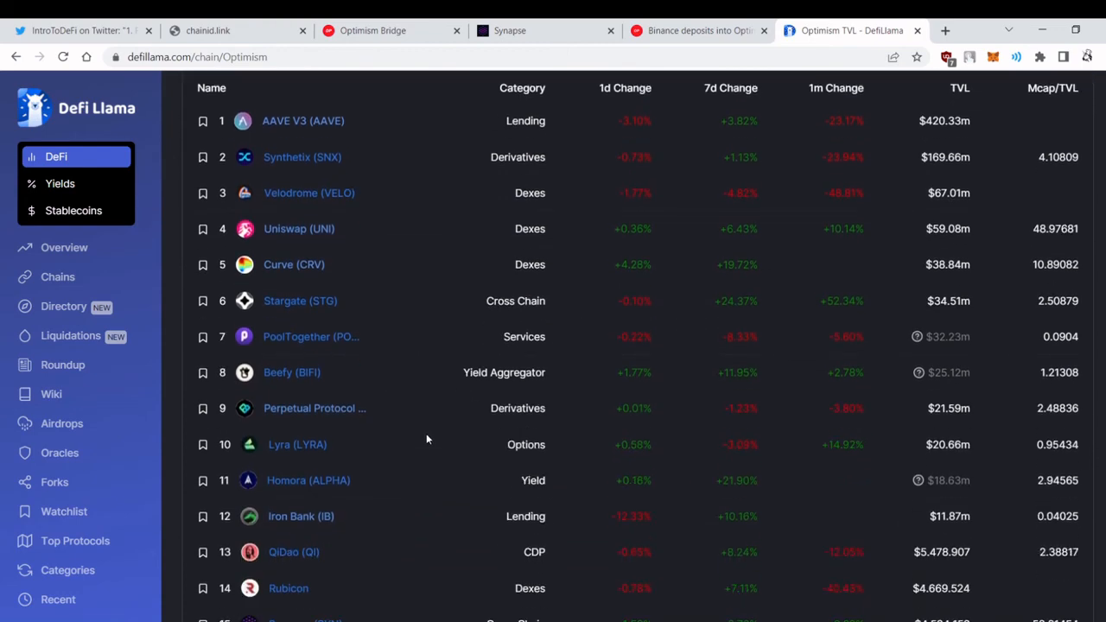
{"action": "scroll", "scroll_direction": "up", "scroll_amount": 3}
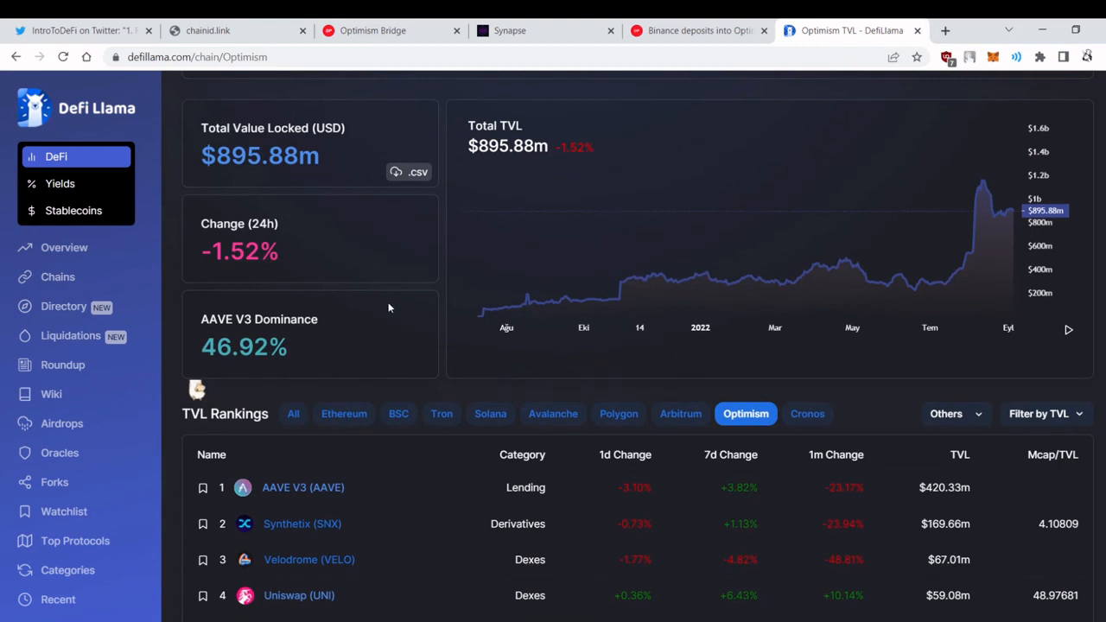
{"action": "scroll", "scroll_direction": "down", "scroll_amount": 3}
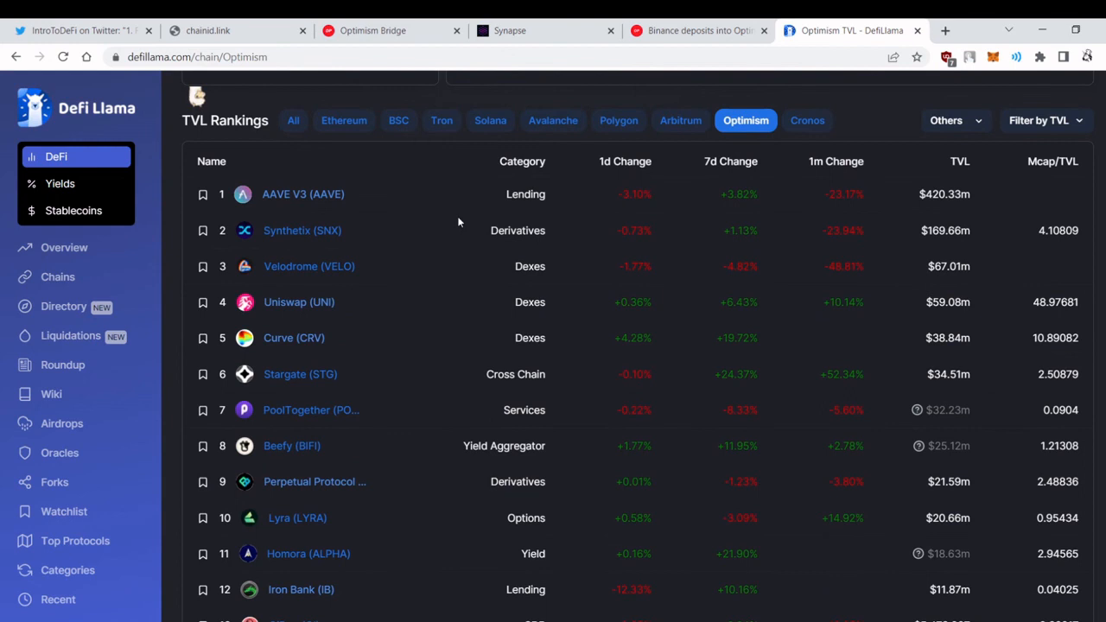
{"action": "mouse_move", "coordinate": [431, 310]}
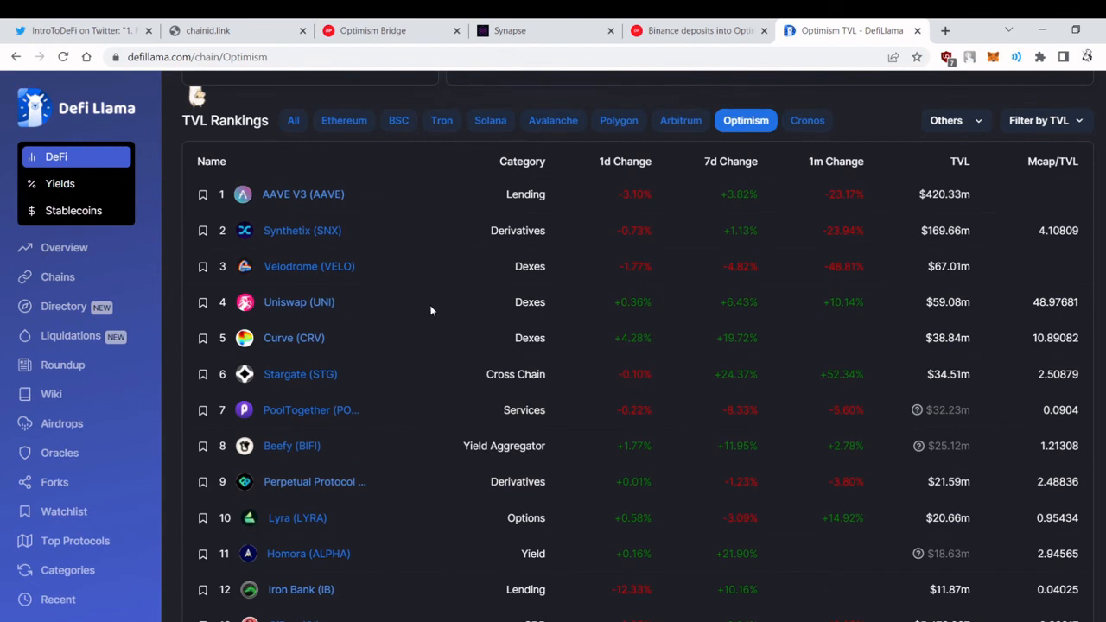
{"action": "scroll", "scroll_direction": "up", "scroll_amount": 3}
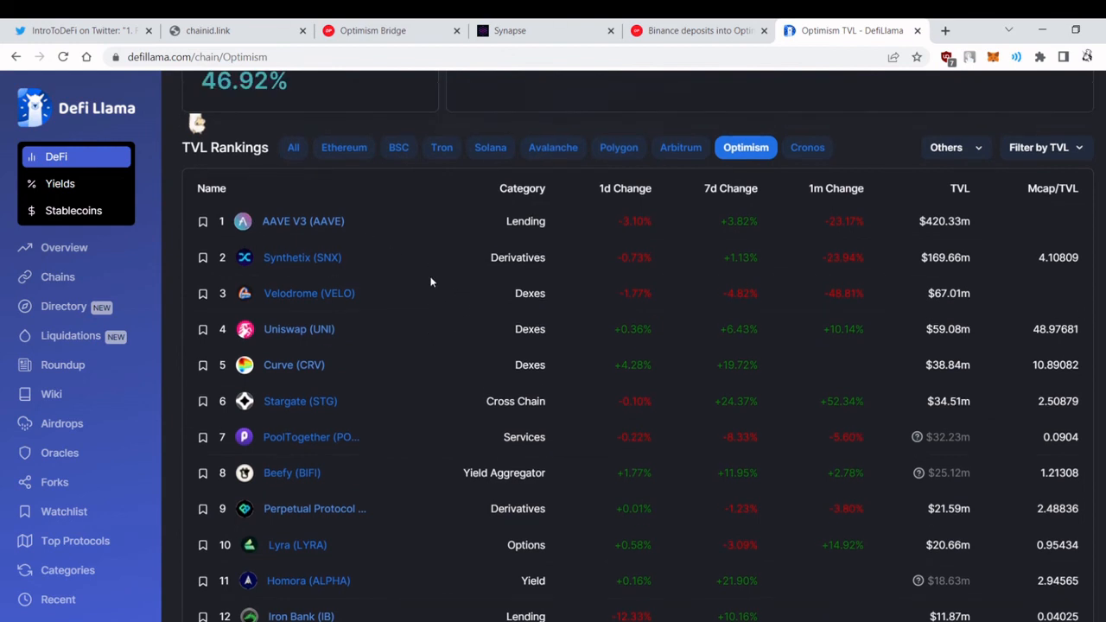
{"action": "scroll", "scroll_direction": "up", "scroll_amount": 3}
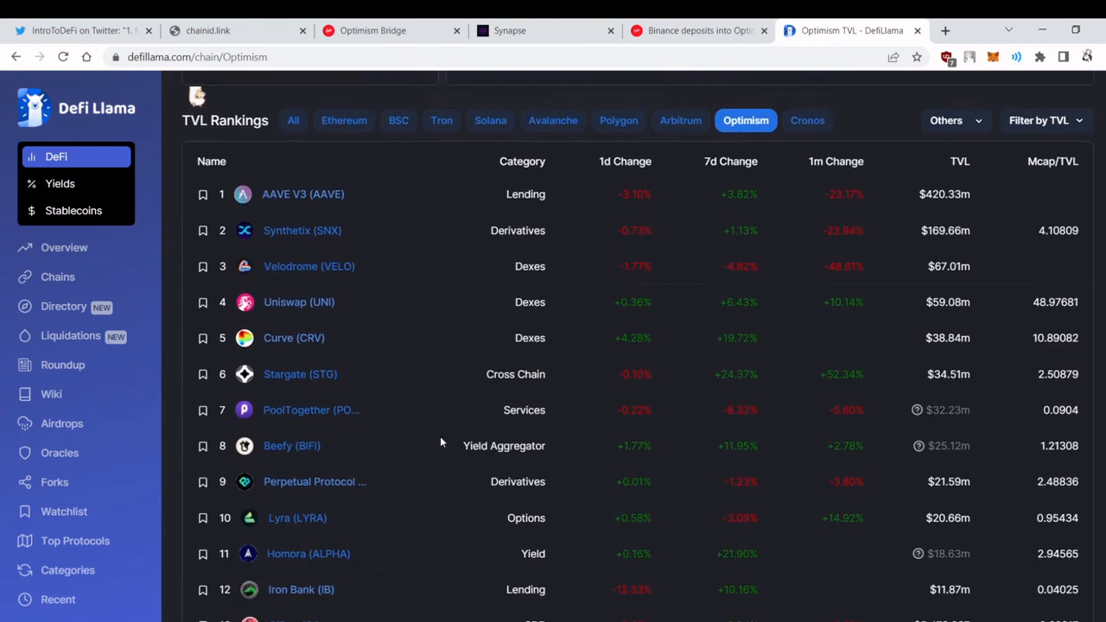
{"action": "mouse_move", "coordinate": [427, 407]}
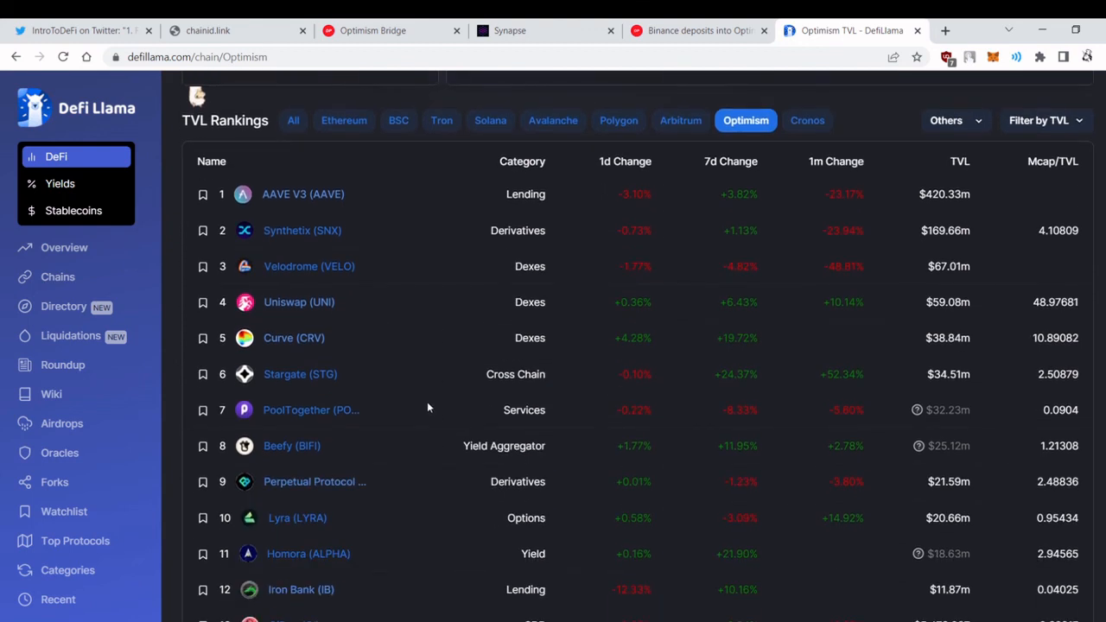